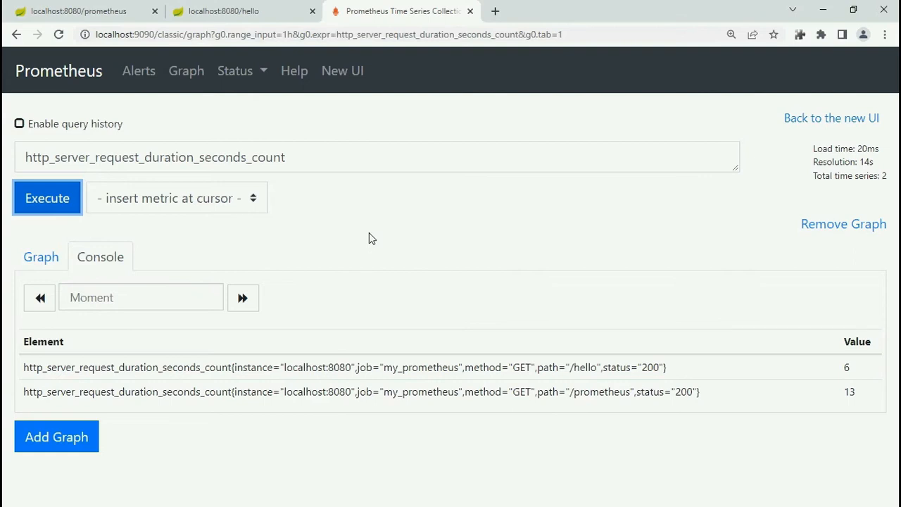
Step: Switch to the app's raw metrics page to review the exposed metric names
{"action": "left_click", "coordinate": [92, 11]}
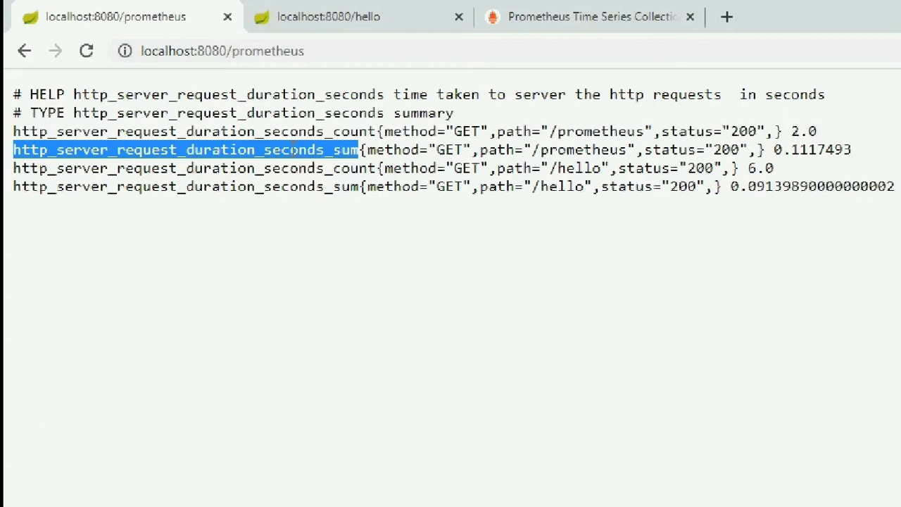
{"action": "mouse_move", "coordinate": [574, 168]}
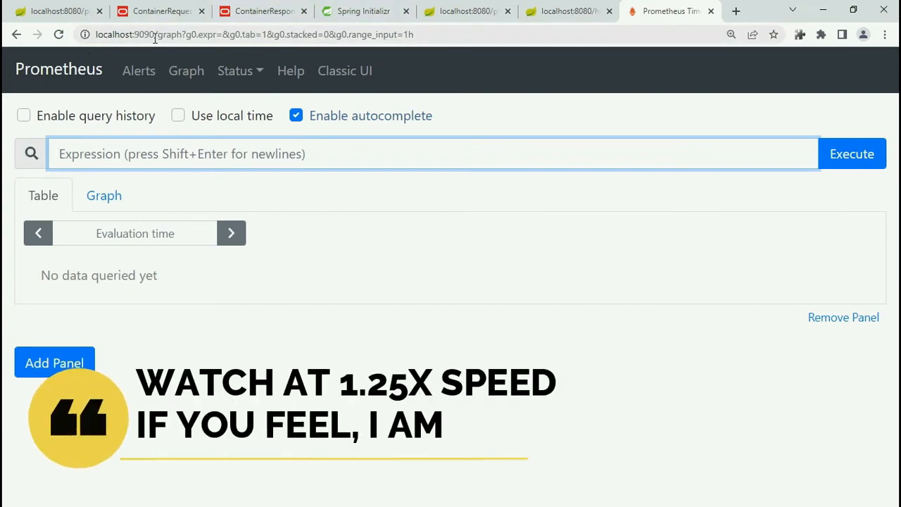
Step: View Status > Targets and inspect the my_prometheus endpoint's raw metric lines
{"action": "left_click", "coordinate": [235, 70]}
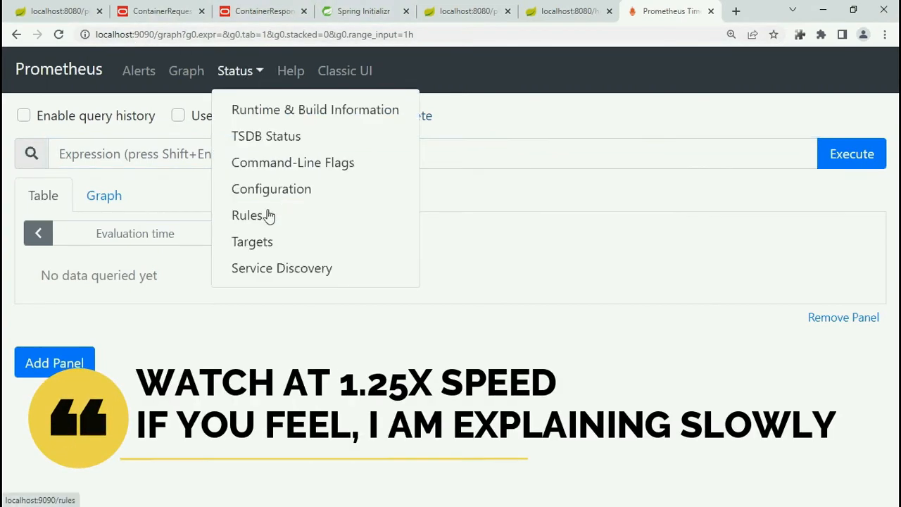
{"action": "left_click", "coordinate": [252, 242]}
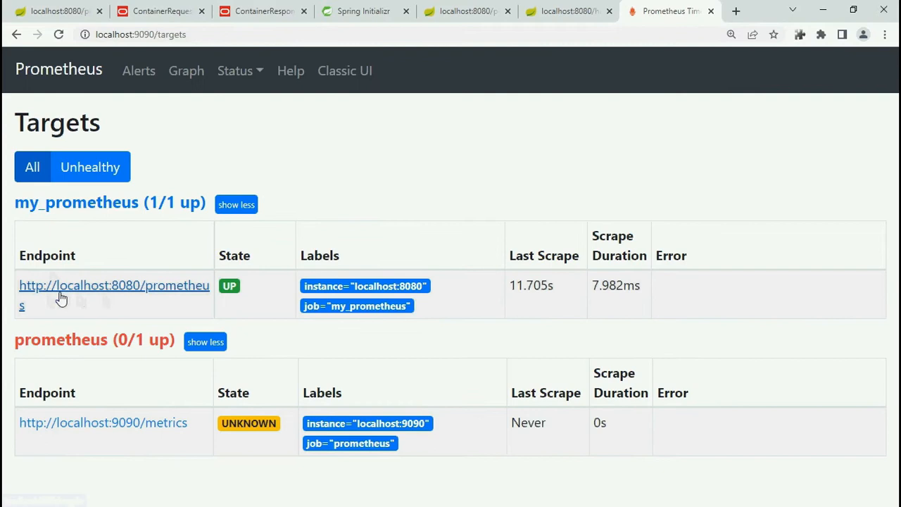
{"action": "mouse_move", "coordinate": [31, 284]}
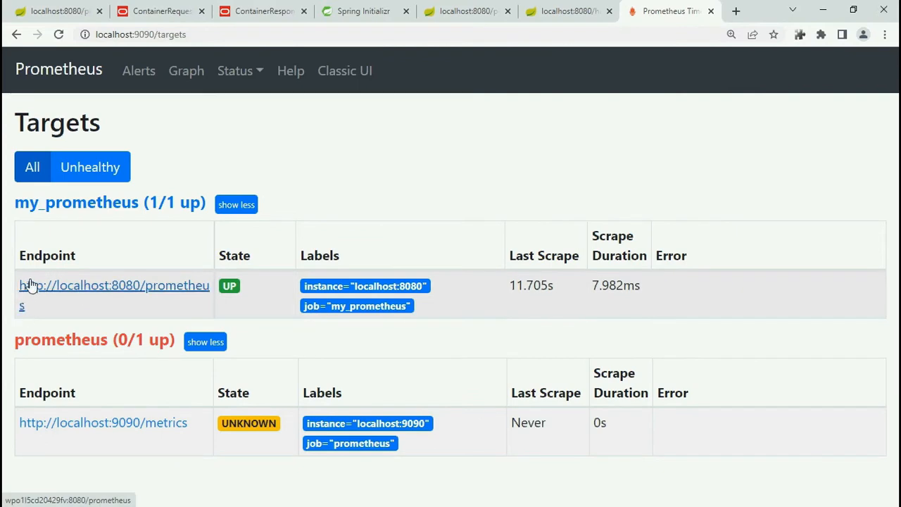
{"action": "left_click", "coordinate": [112, 285]}
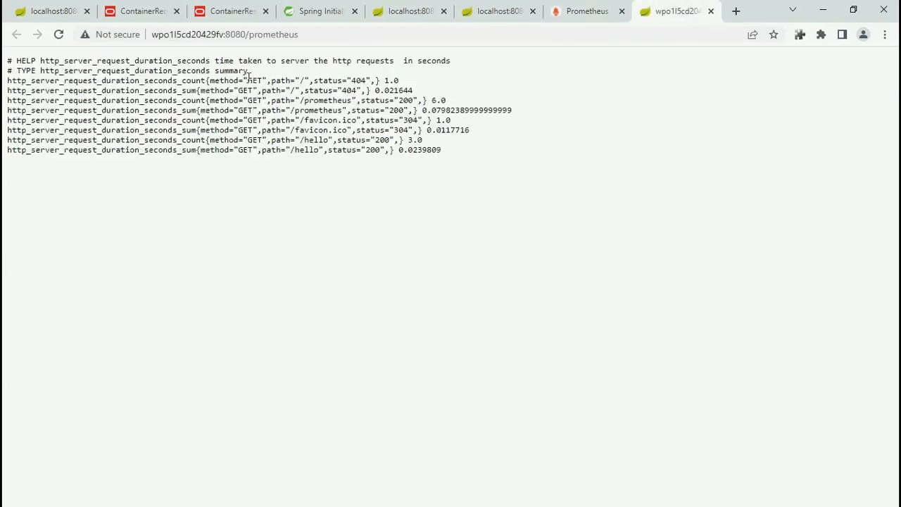
{"action": "left_click_drag", "start_coordinate": [248, 80], "coordinate": [442, 149]}
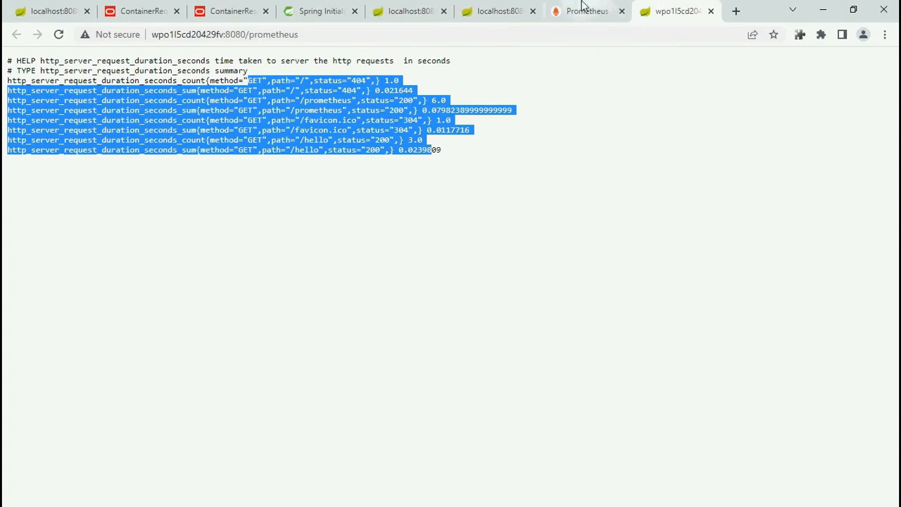
Step: Return to the Targets page and switch to the Classic UI query page
{"action": "left_click", "coordinate": [585, 11]}
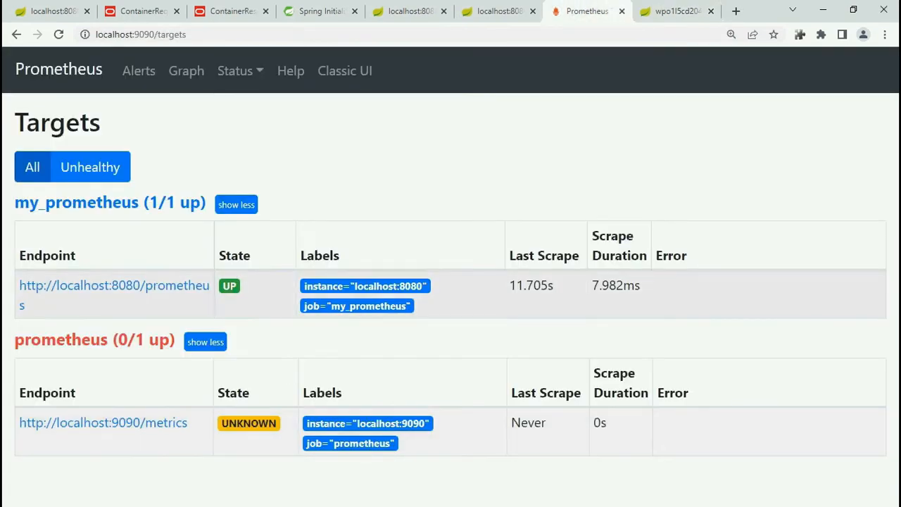
{"action": "mouse_move", "coordinate": [235, 279]}
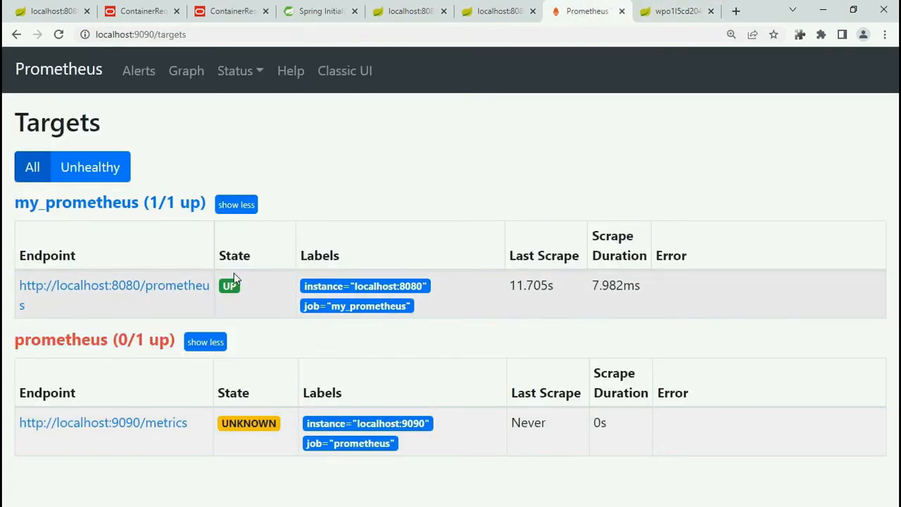
{"action": "mouse_move", "coordinate": [64, 69]}
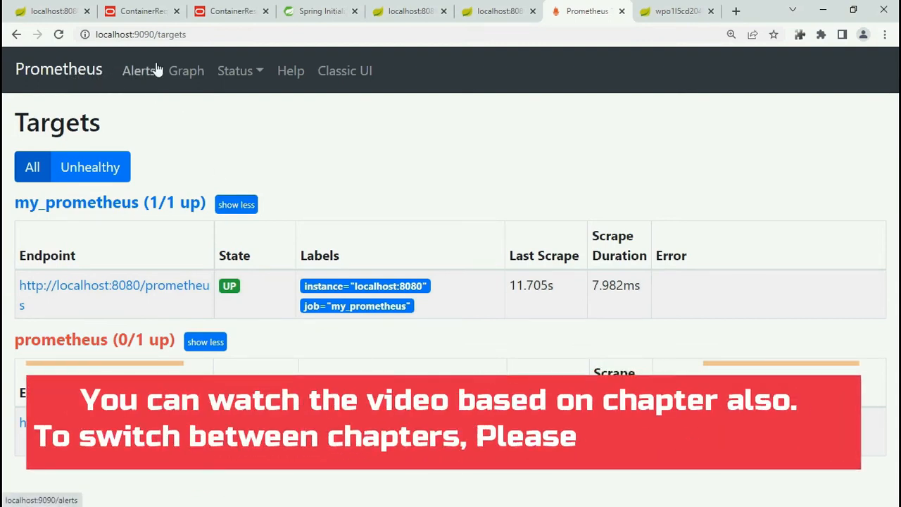
{"action": "left_click", "coordinate": [678, 12]}
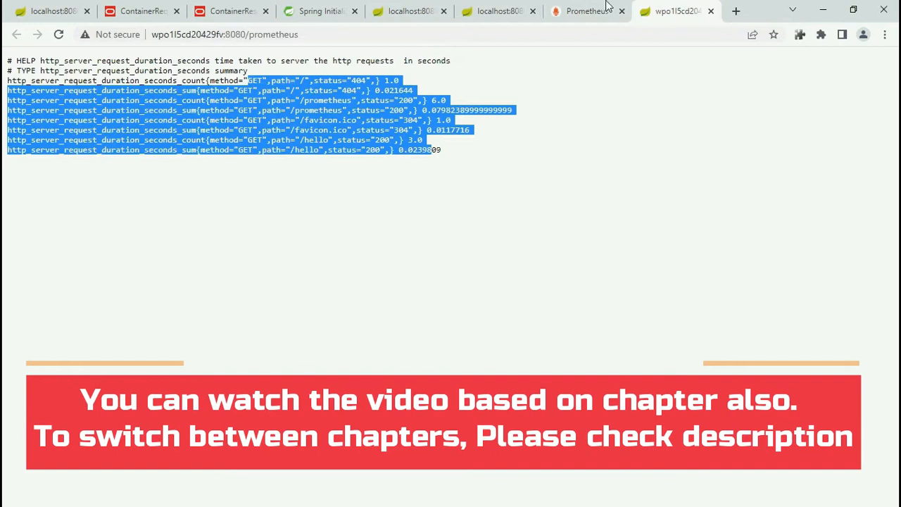
{"action": "left_click", "coordinate": [585, 12]}
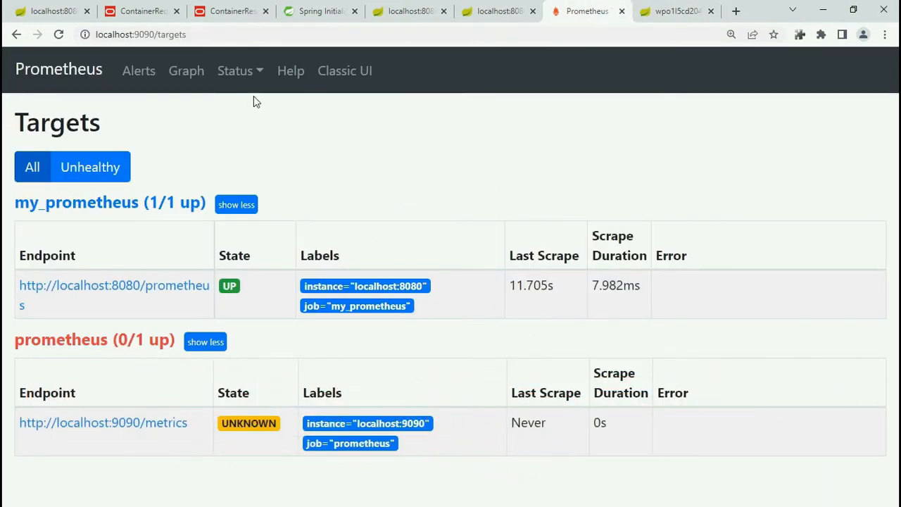
{"action": "left_click", "coordinate": [343, 70]}
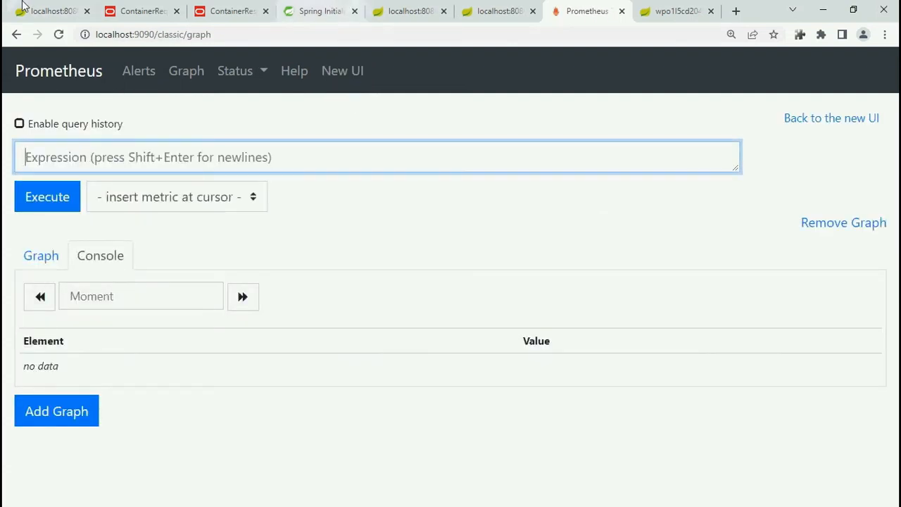
Step: Query http_server_request_duration_seconds_count and select the metric name to change it to _sum
{"action": "left_click", "coordinate": [54, 11]}
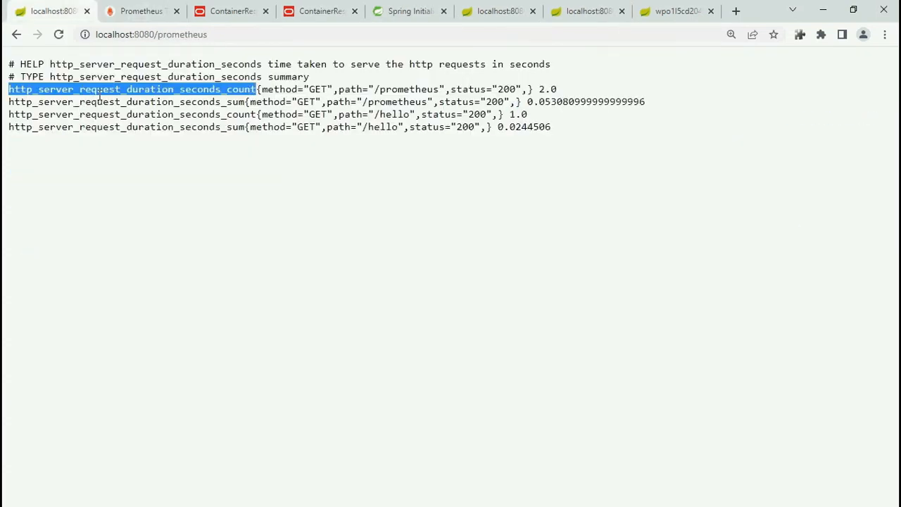
{"action": "left_click", "coordinate": [141, 11]}
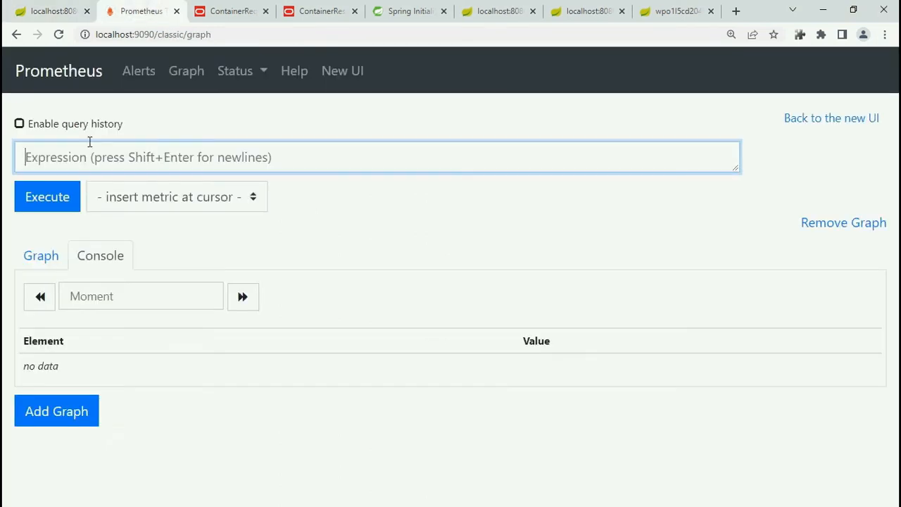
{"action": "left_click", "coordinate": [48, 197]}
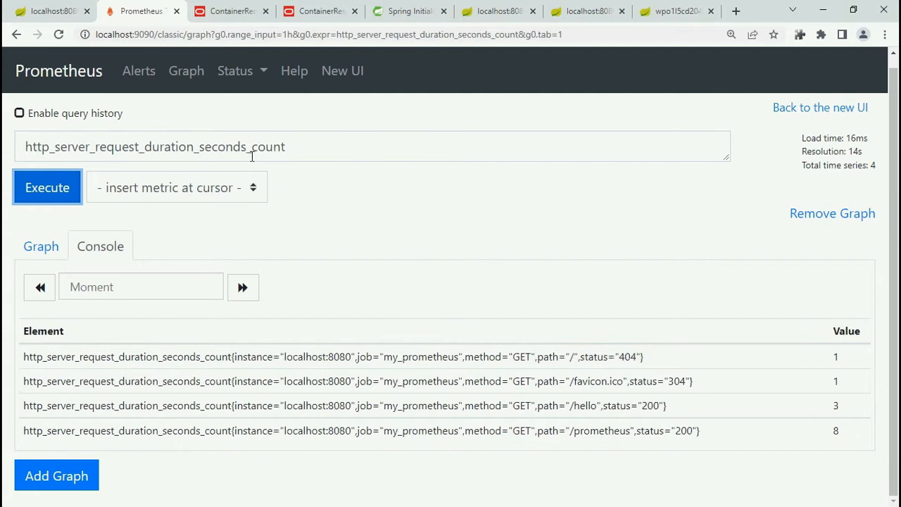
{"action": "mouse_move", "coordinate": [262, 146]}
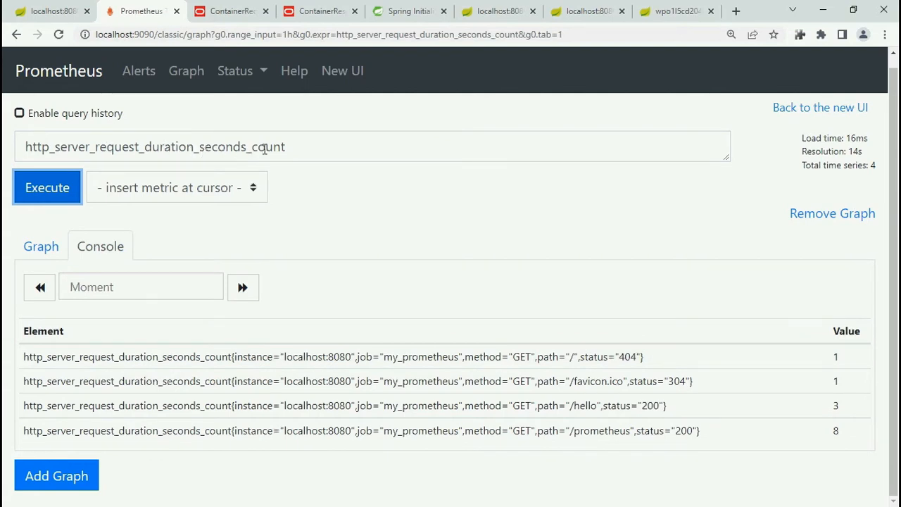
{"action": "double_click", "coordinate": [552, 356]}
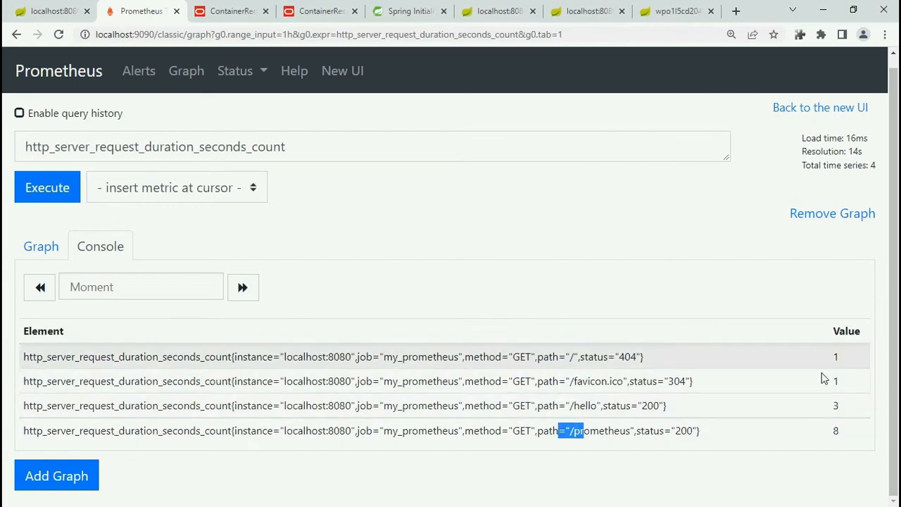
{"action": "mouse_move", "coordinate": [439, 172]}
{"action": "type", "text": "sum"}
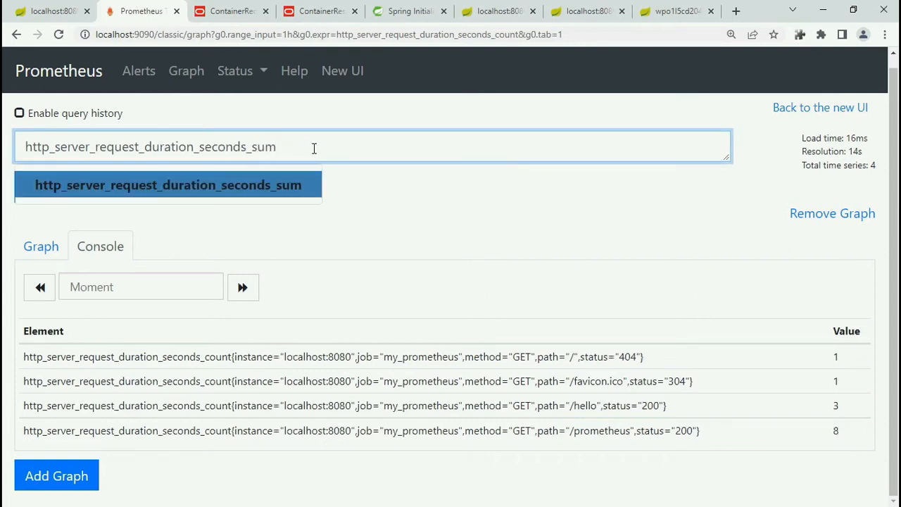
Step: Run the request-duration _sum metric, then swap sum back to count and rerun
{"action": "left_click", "coordinate": [168, 184]}
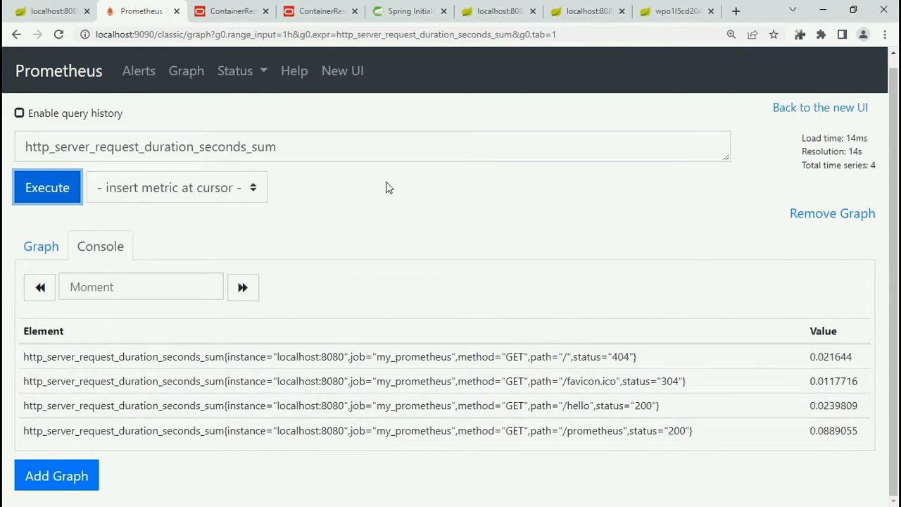
{"action": "double_click", "coordinate": [264, 146]}
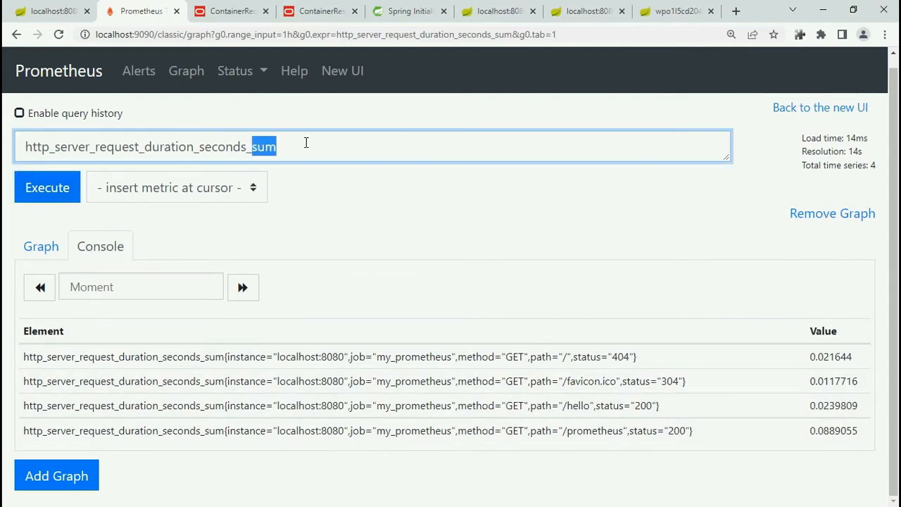
{"action": "type", "text": "count"}
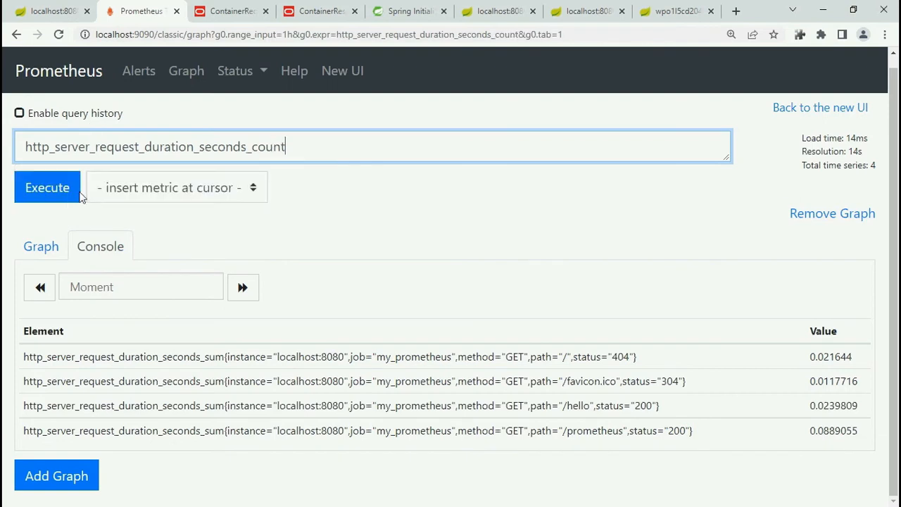
{"action": "left_click", "coordinate": [48, 187]}
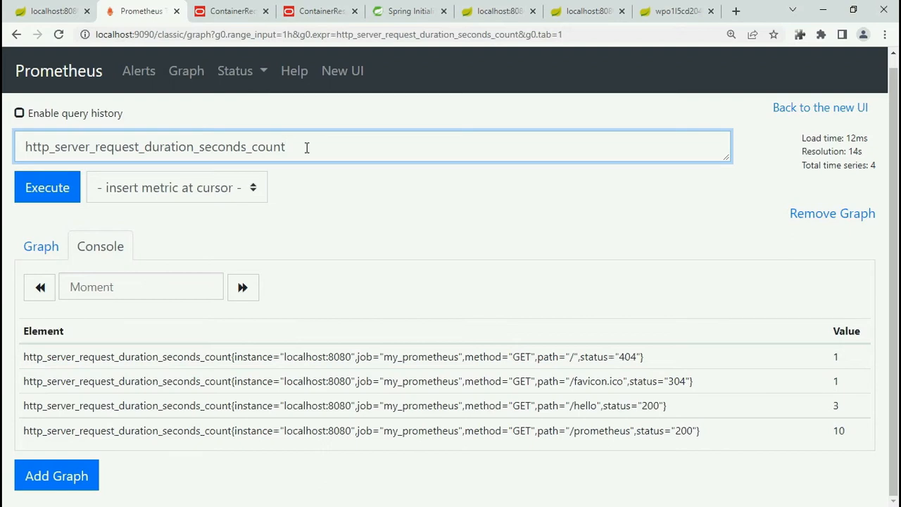
Step: Run the count query with an unquoted {status != 200} filter
{"action": "type", "text": "{status !}"}
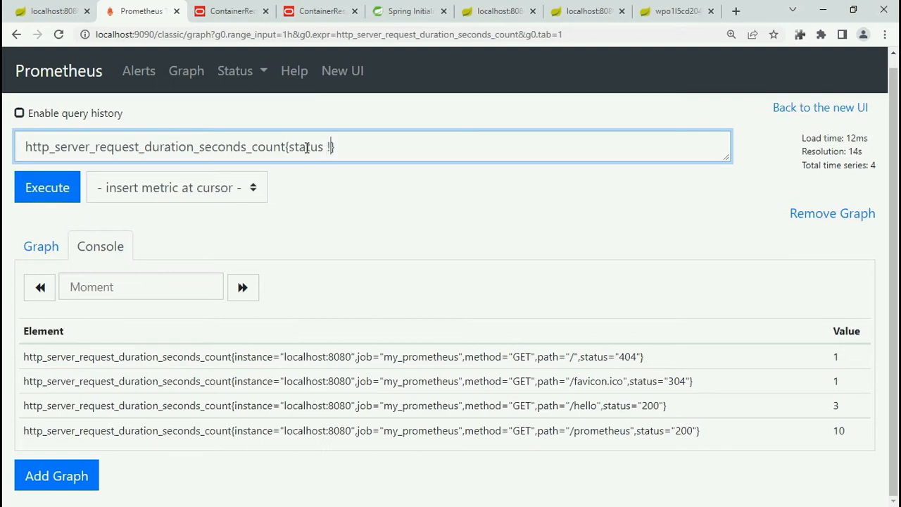
{"action": "type", "text": "="}
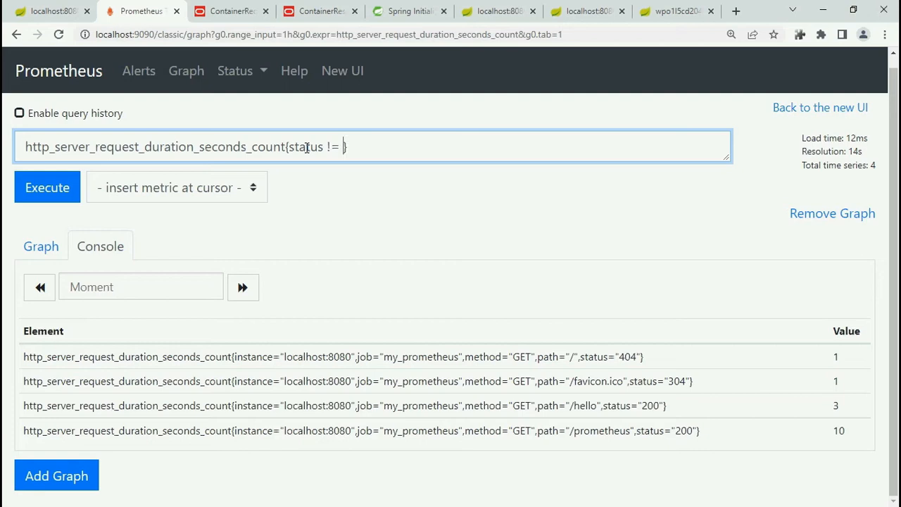
{"action": "type", "text": "200"}
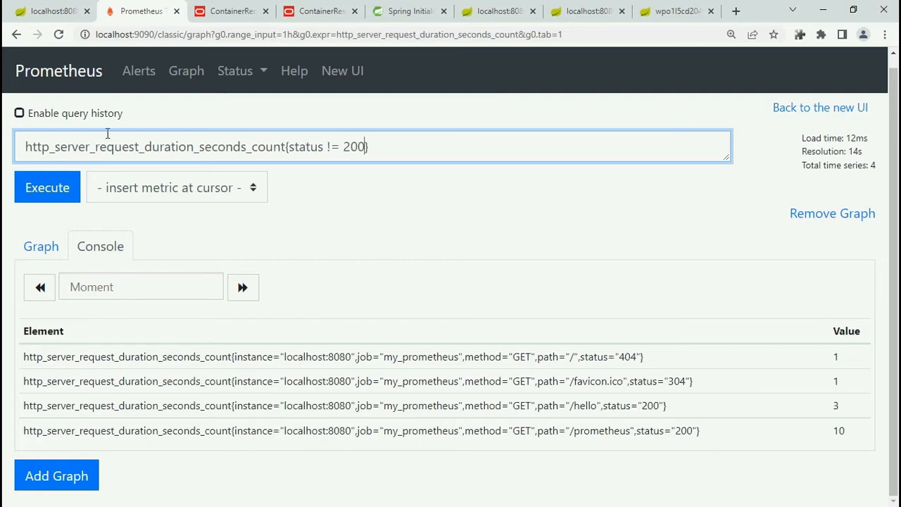
{"action": "left_click", "coordinate": [48, 187]}
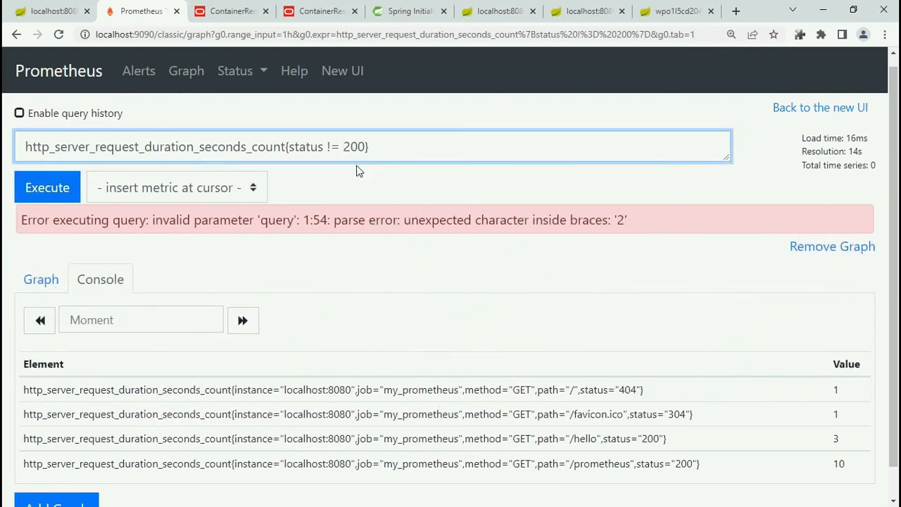
Step: Fix the filter to {status != "200"} and rerun, returning only the 404 and 304 series
{"action": "type", "text": "\"200\""}
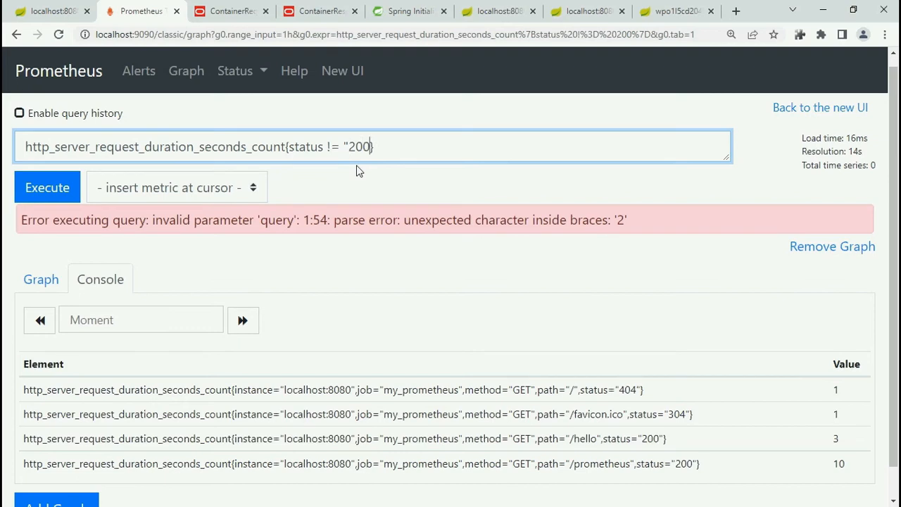
{"action": "type", "text": "}"}
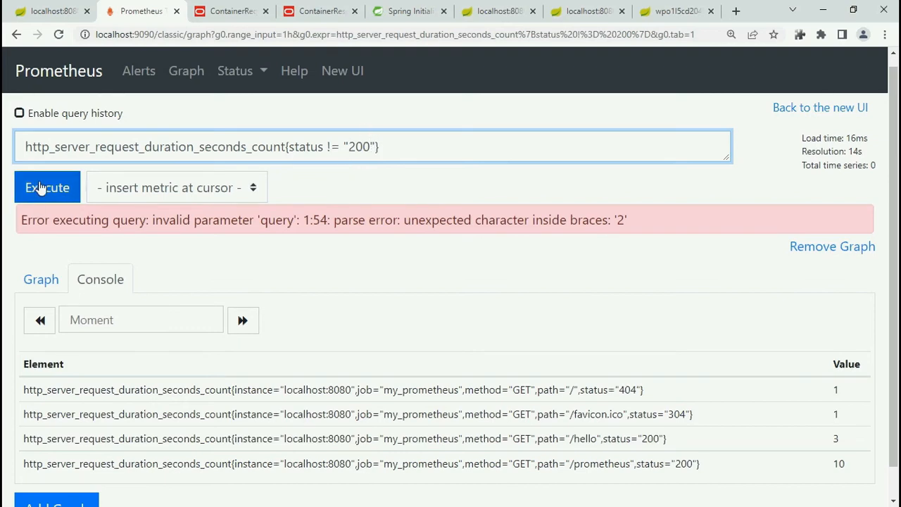
{"action": "left_click", "coordinate": [46, 188]}
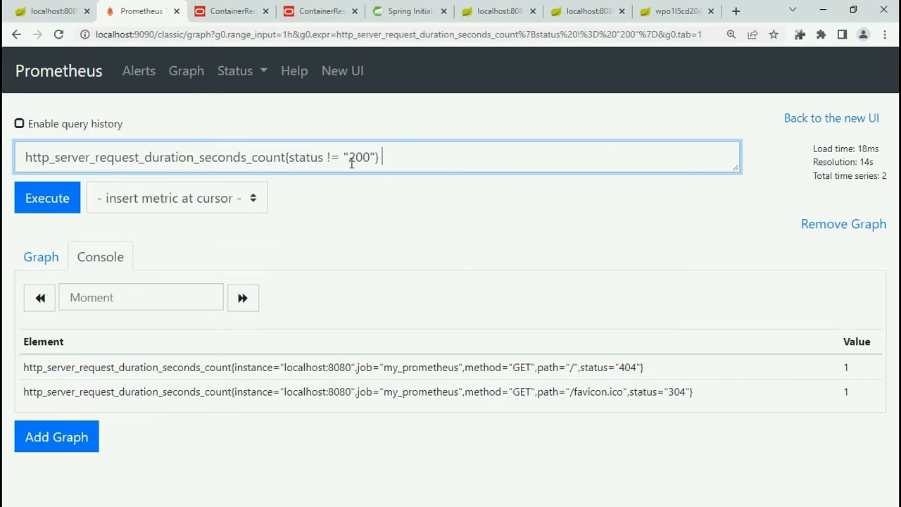
{"action": "double_click", "coordinate": [355, 157]}
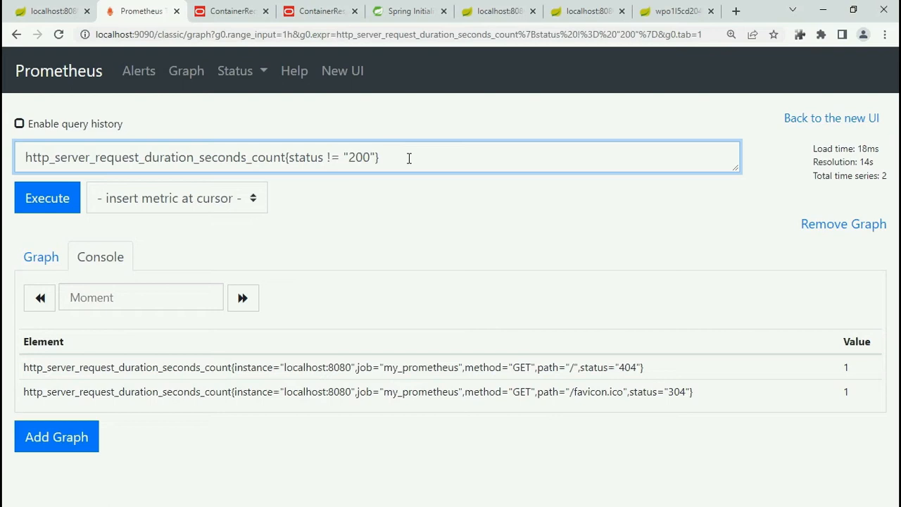
Step: Append > 100 (no data), then change to < 100, returning the 404 and 304 series
{"action": "type", "text": ">"}
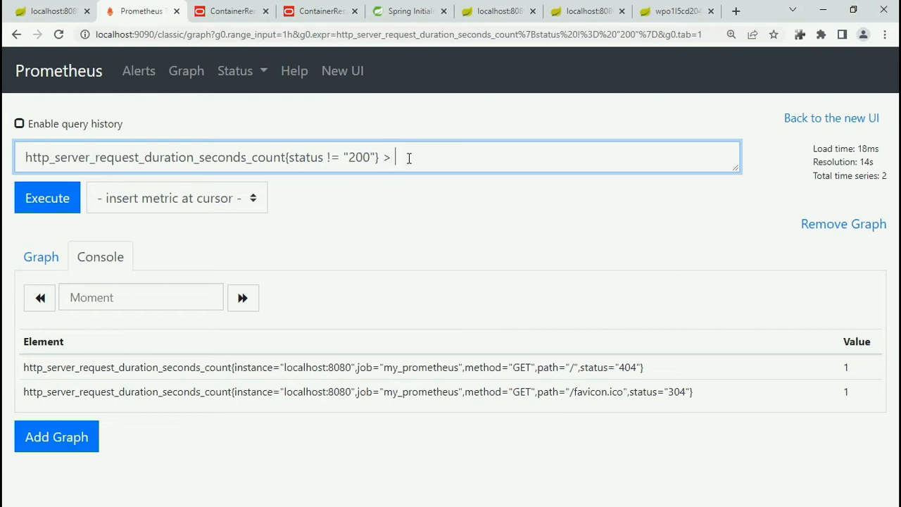
{"action": "type", "text": "1"}
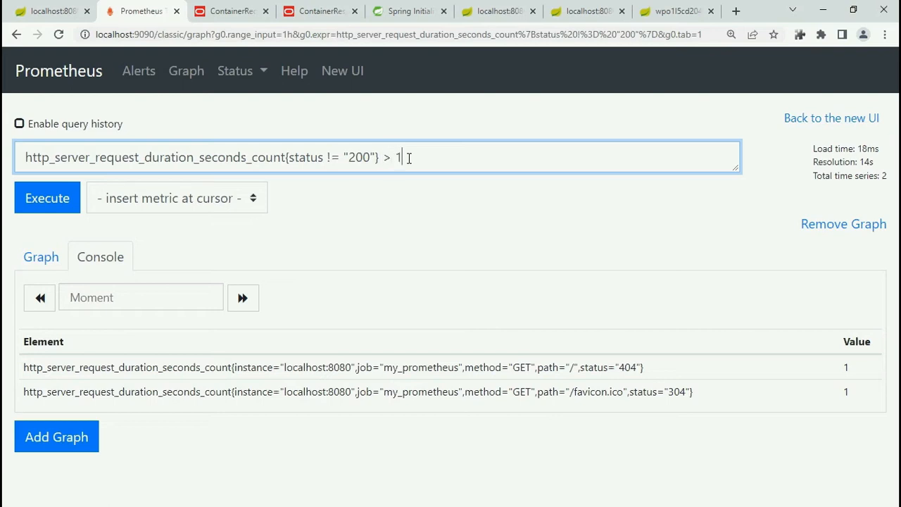
{"action": "type", "text": "00"}
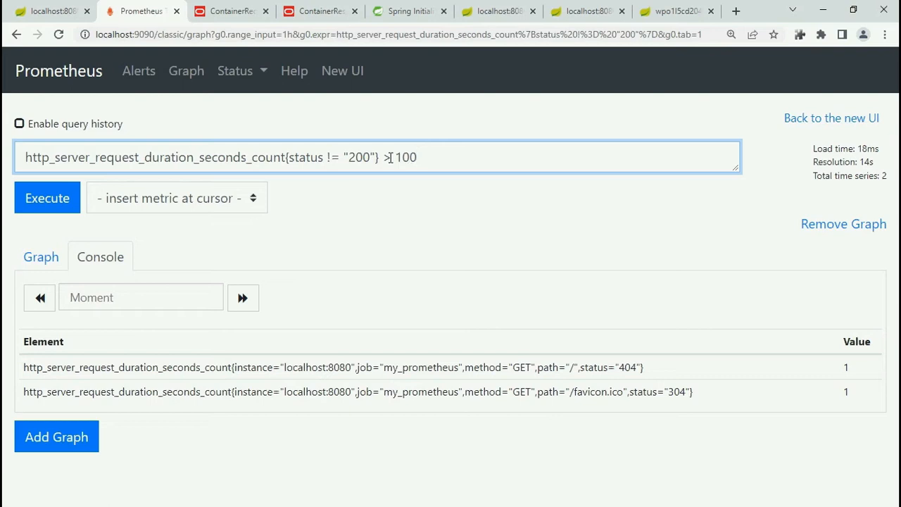
{"action": "left_click", "coordinate": [48, 197]}
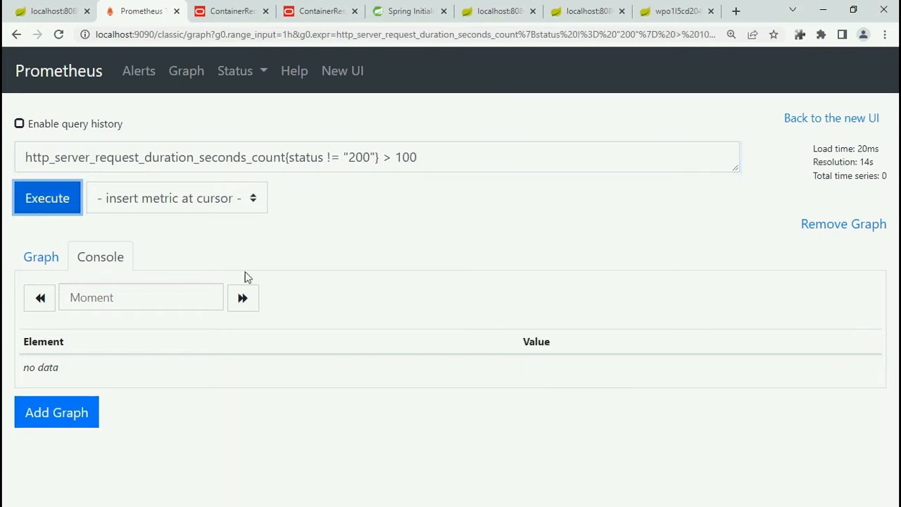
{"action": "left_click", "coordinate": [393, 158]}
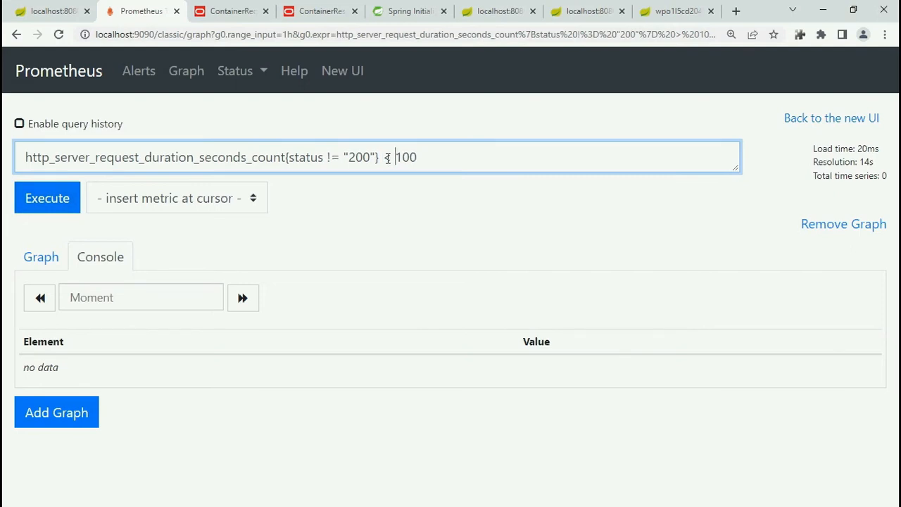
{"action": "left_click", "coordinate": [48, 197]}
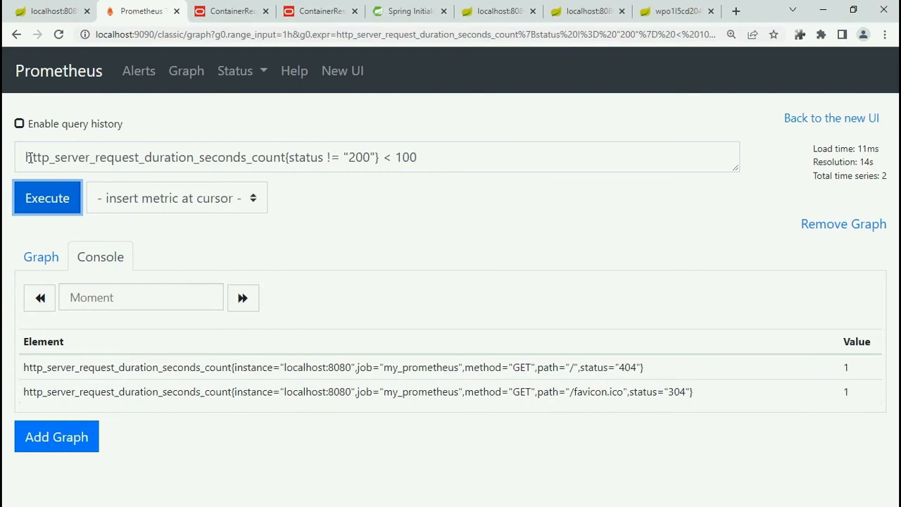
Step: Wrap the non-200 query in sum() with < 100, yielding a total of 2, then select the query to replace it
{"action": "type", "text": "SUM"}
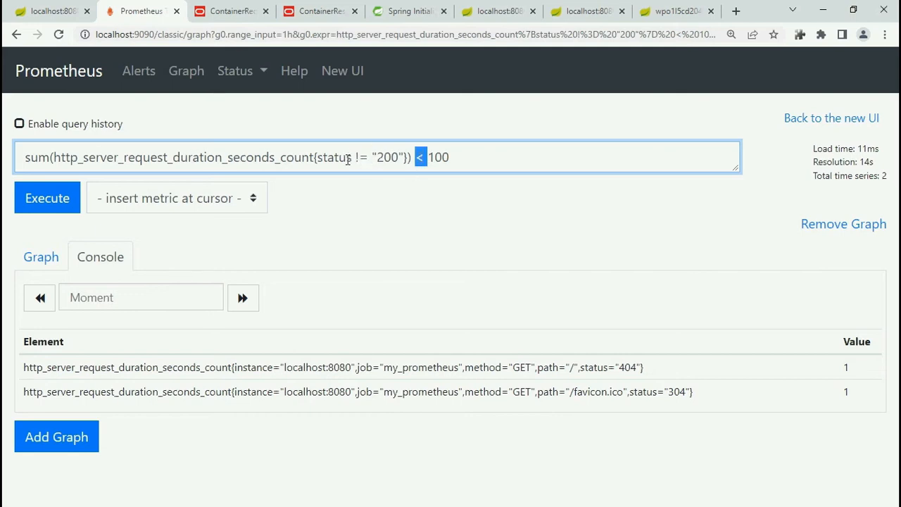
{"action": "left_click", "coordinate": [48, 197]}
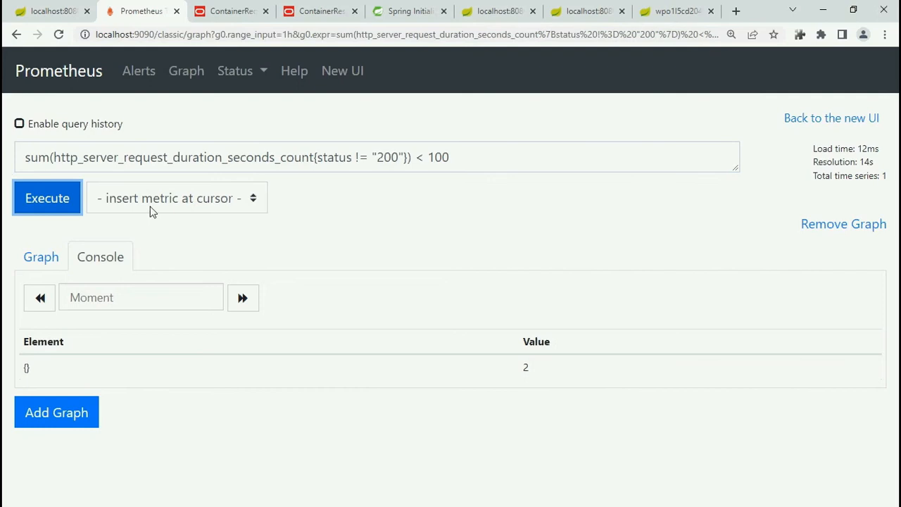
{"action": "double_click", "coordinate": [525, 366]}
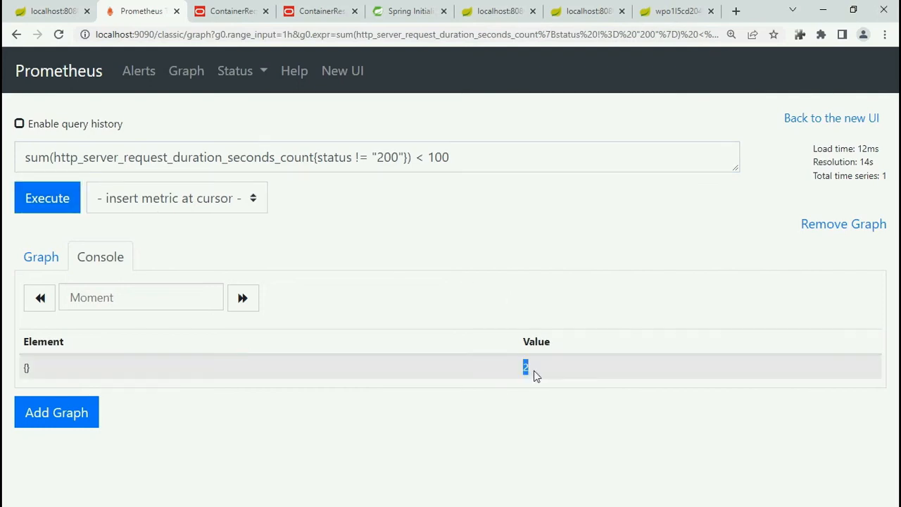
{"action": "mouse_move", "coordinate": [377, 169]}
{"action": "type", "text": ">"}
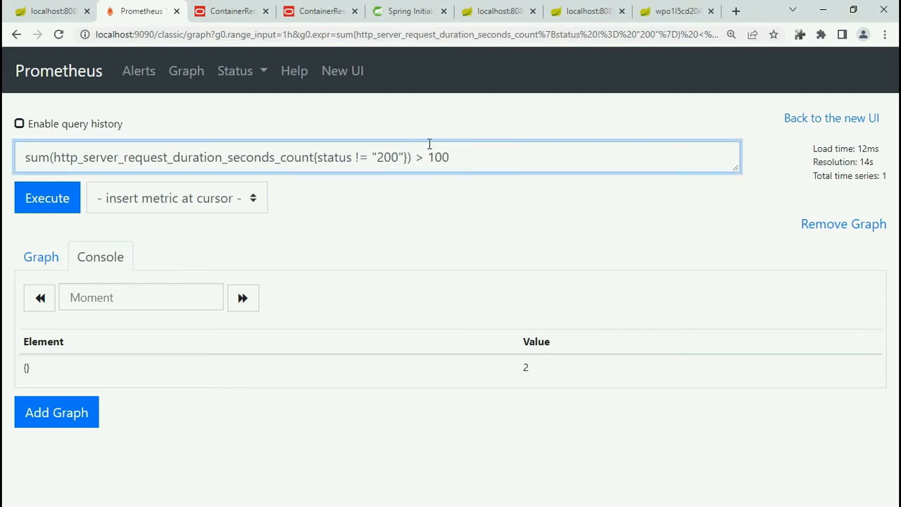
{"action": "double_click", "coordinate": [335, 158]}
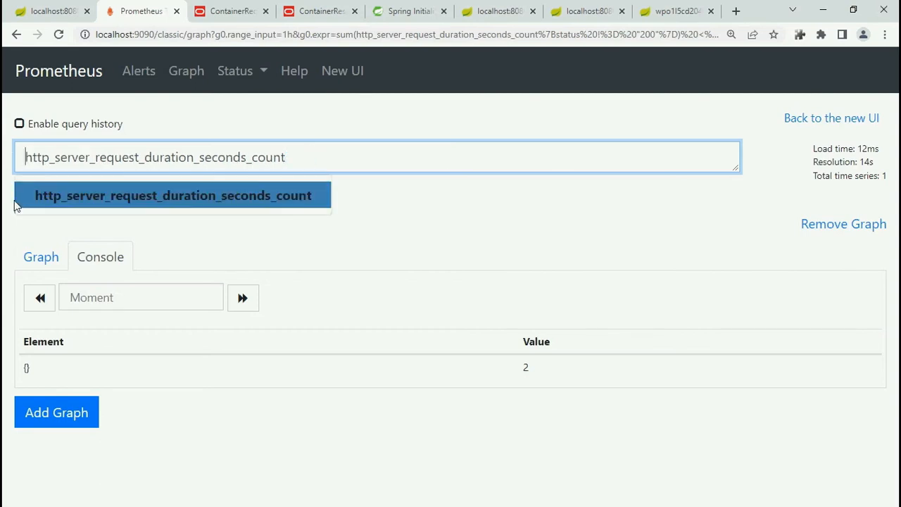
Step: Filter the count metric by {path="/hello"}, returning a single series with value 3
{"action": "left_click", "coordinate": [171, 194]}
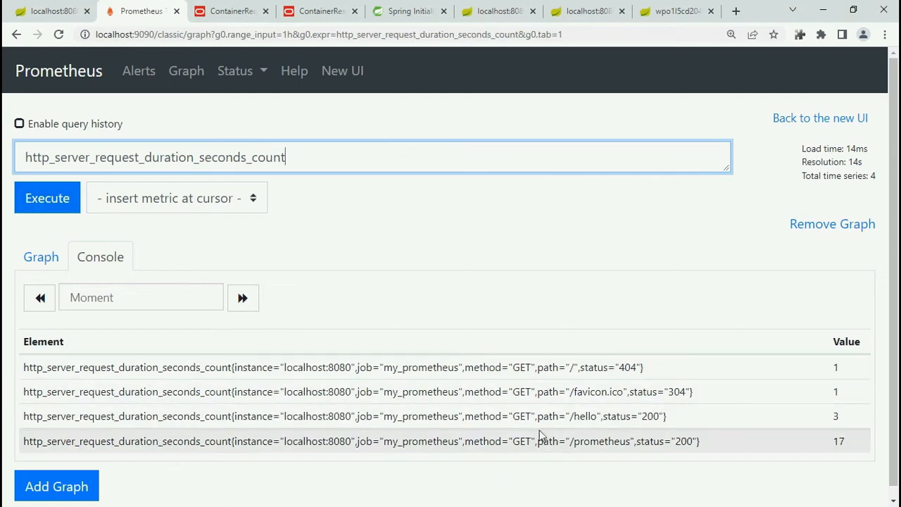
{"action": "mouse_move", "coordinate": [593, 417]}
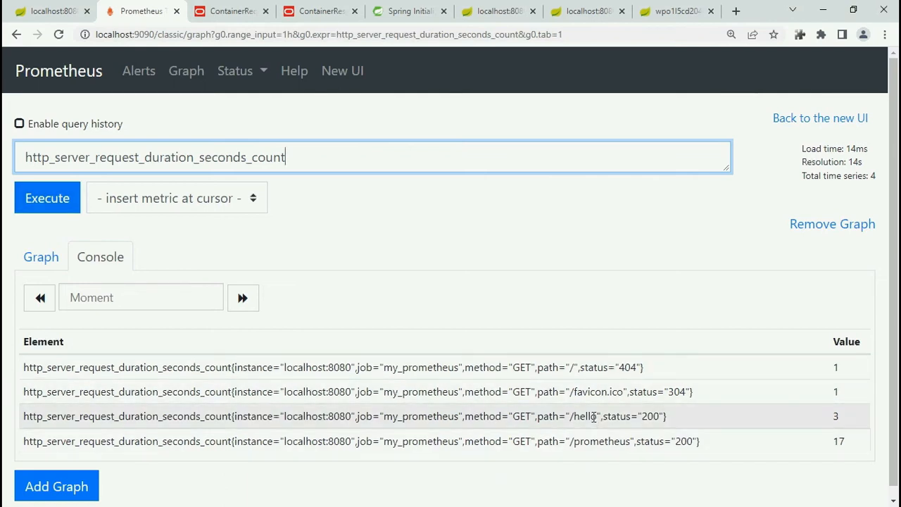
{"action": "double_click", "coordinate": [594, 391]}
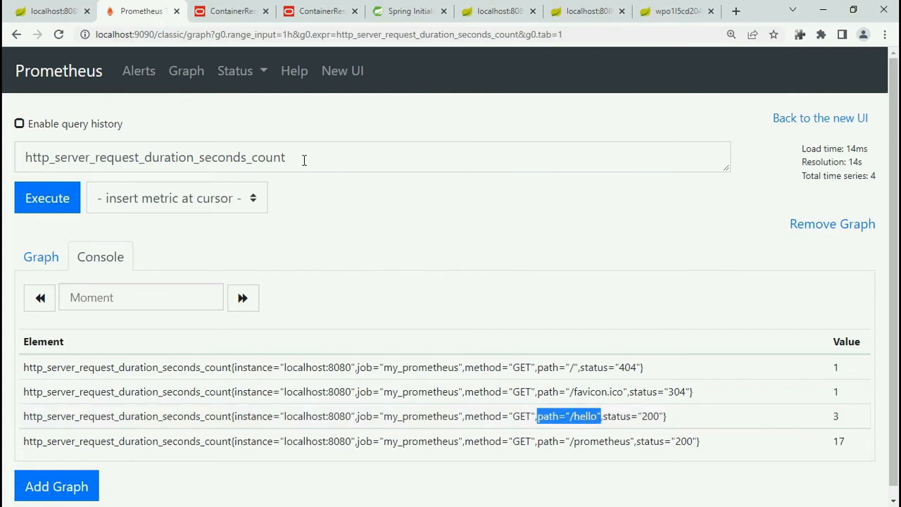
{"action": "type", "text": "{}"}
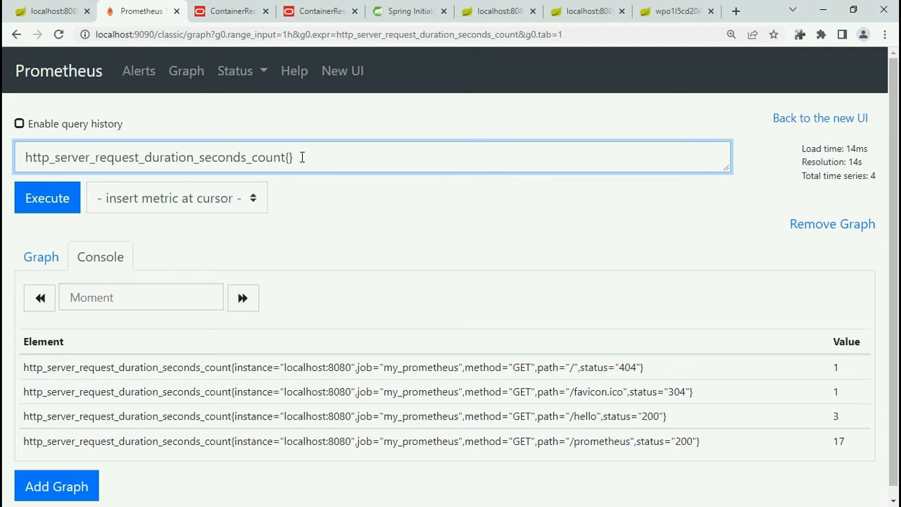
{"action": "left_click", "coordinate": [48, 197]}
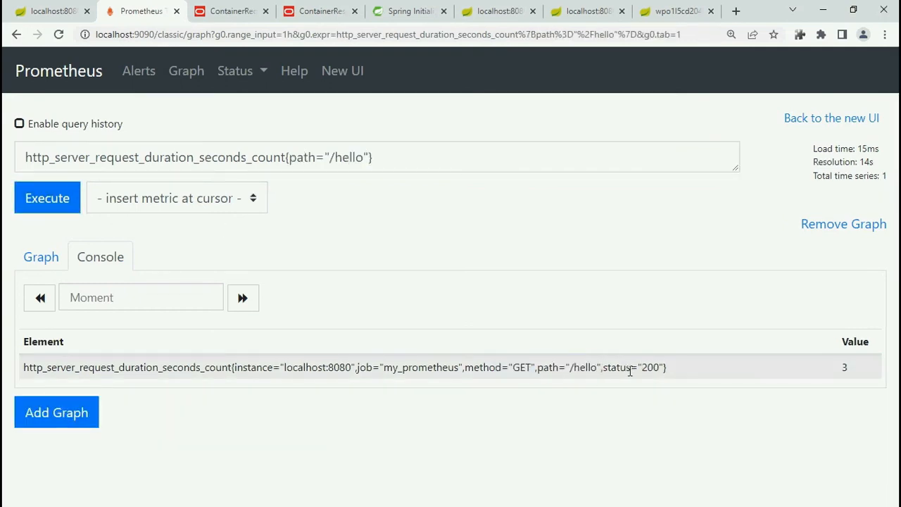
{"action": "double_click", "coordinate": [843, 367]}
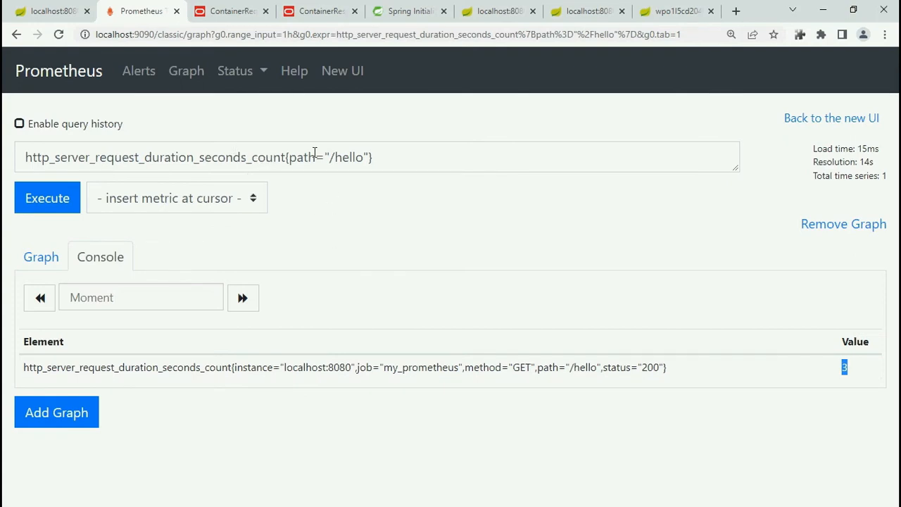
{"action": "mouse_move", "coordinate": [327, 177]}
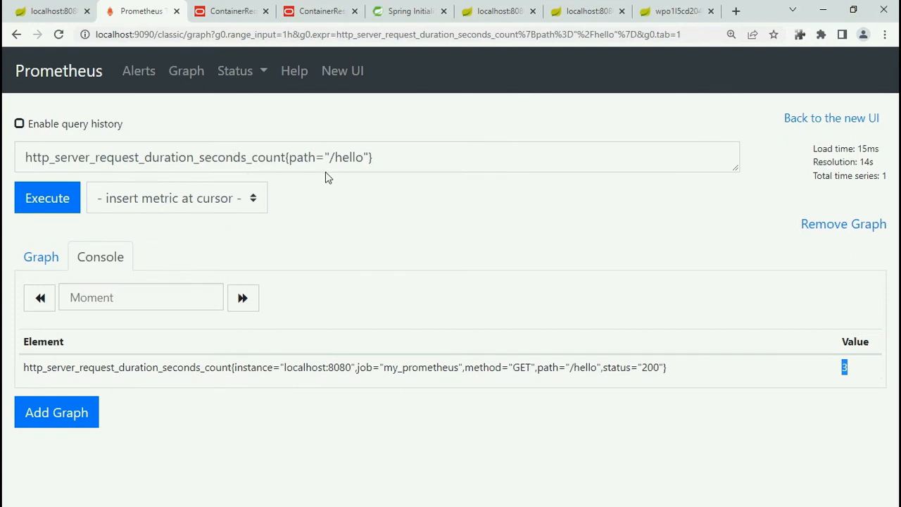
Step: Alter the path value with 'asd' and rerun the query
{"action": "left_click", "coordinate": [351, 158]}
{"action": "type", "text": "/"}
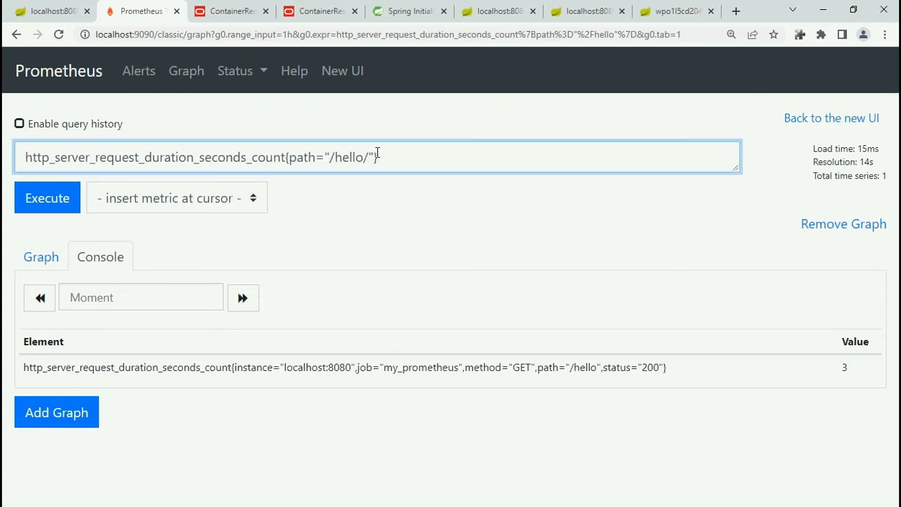
{"action": "type", "text": "asd"}
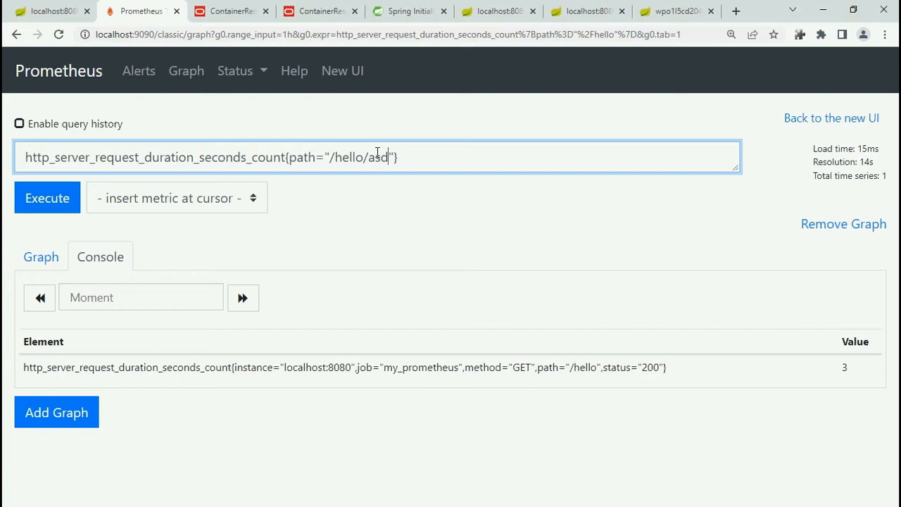
{"action": "key", "text": "Backspace"}
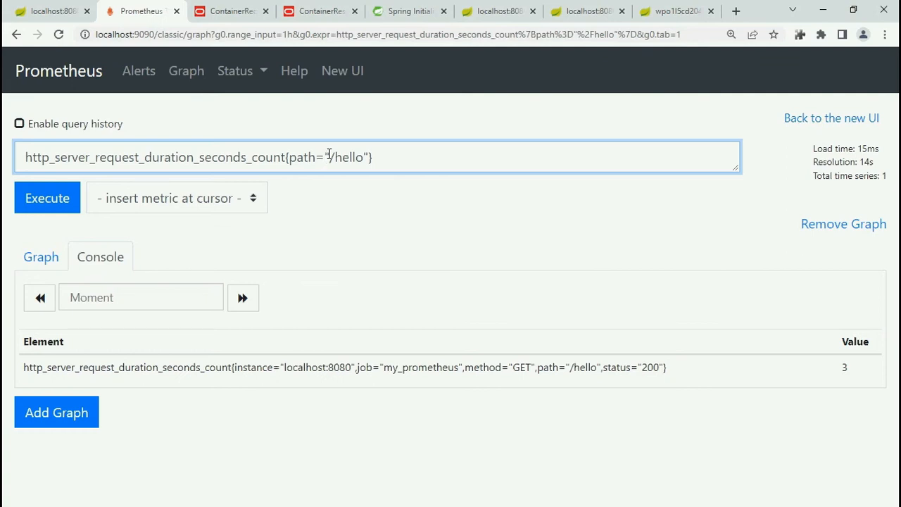
Step: Change the matcher to path=~"/hello.*" and run it, still returning the /hello series
{"action": "type", "text": "~"}
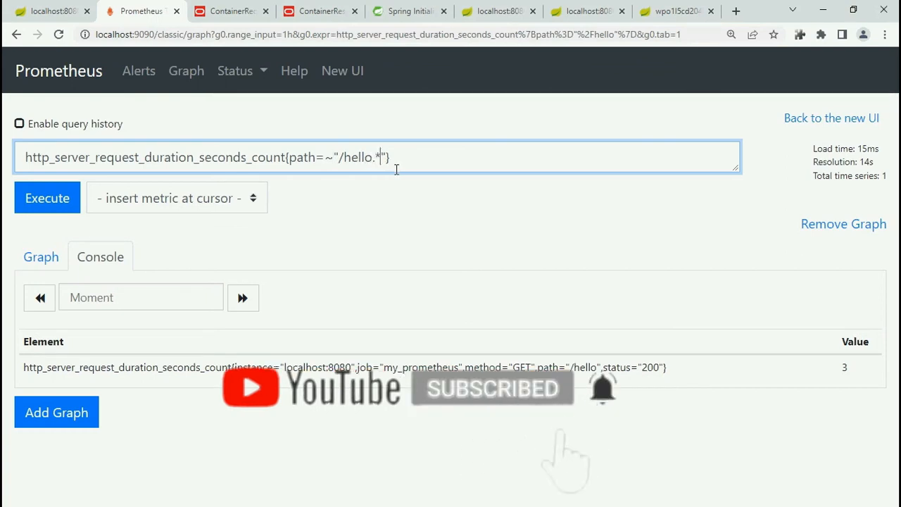
{"action": "left_click", "coordinate": [47, 197]}
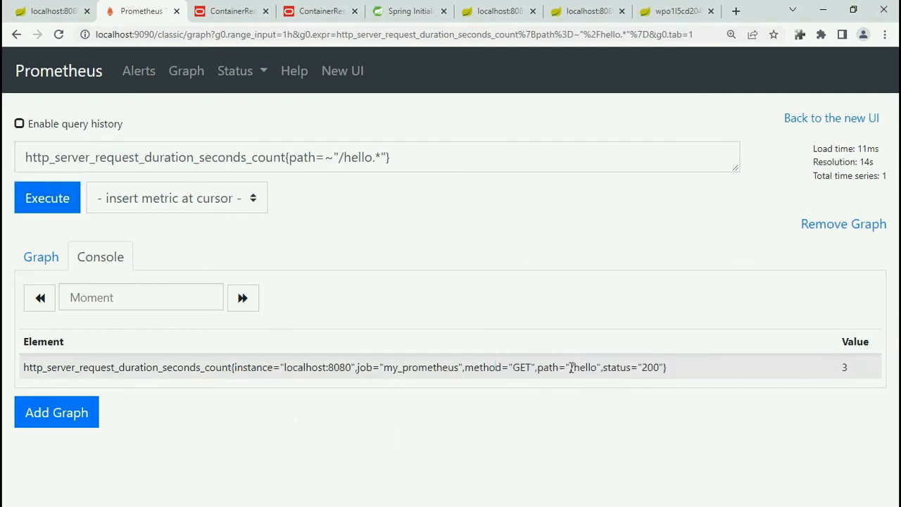
{"action": "double_click", "coordinate": [582, 367]}
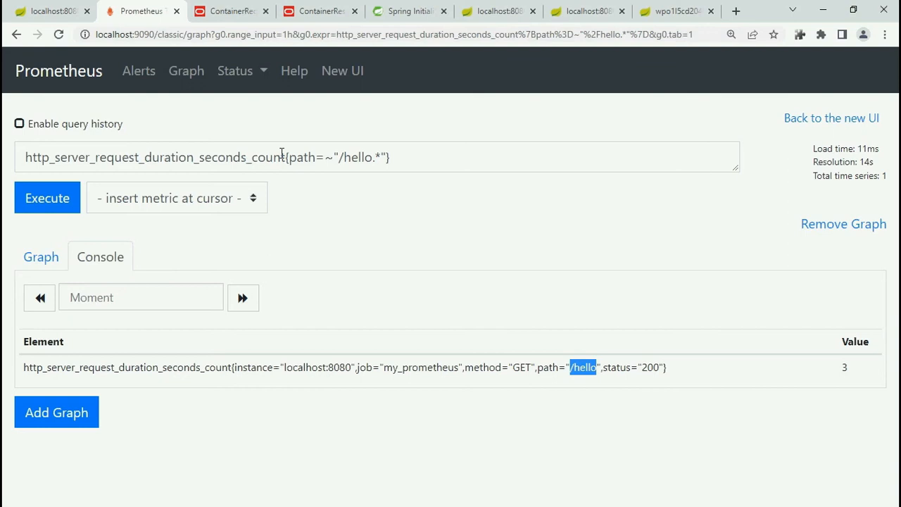
{"action": "mouse_move", "coordinate": [268, 197]}
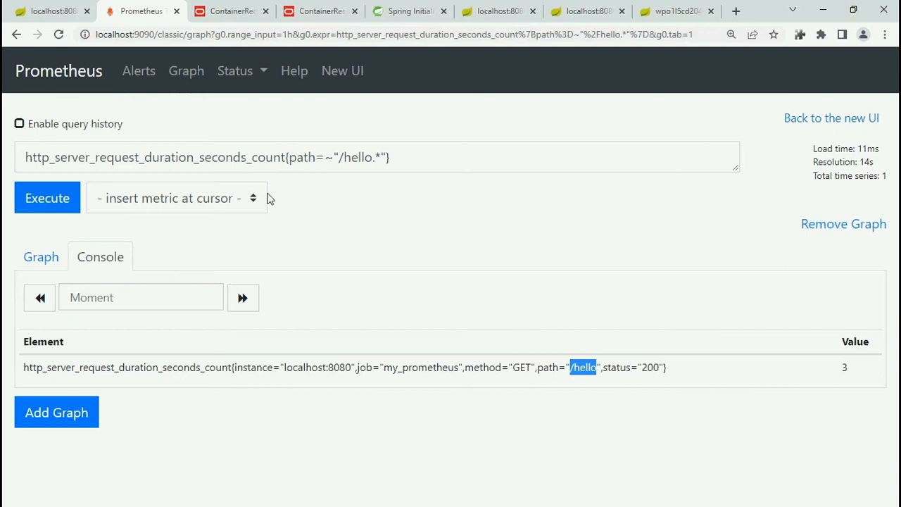
{"action": "mouse_move", "coordinate": [276, 183]}
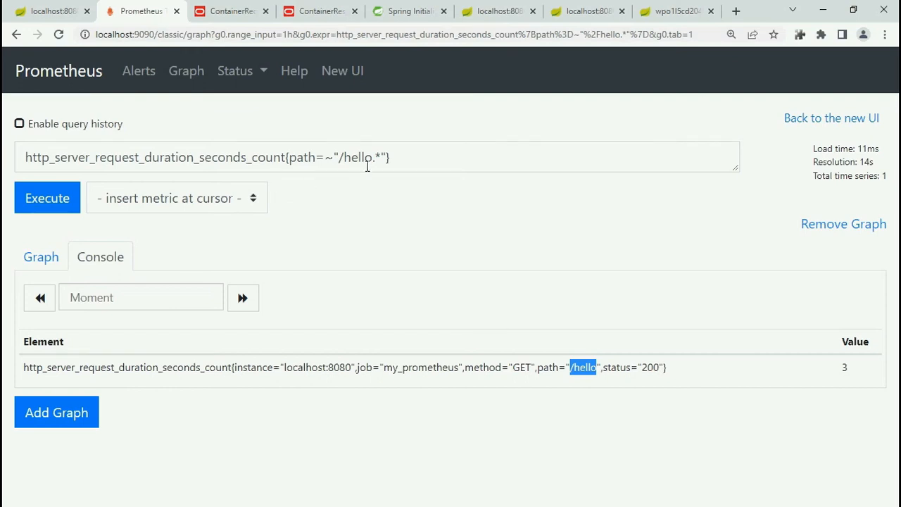
{"action": "left_click", "coordinate": [48, 197]}
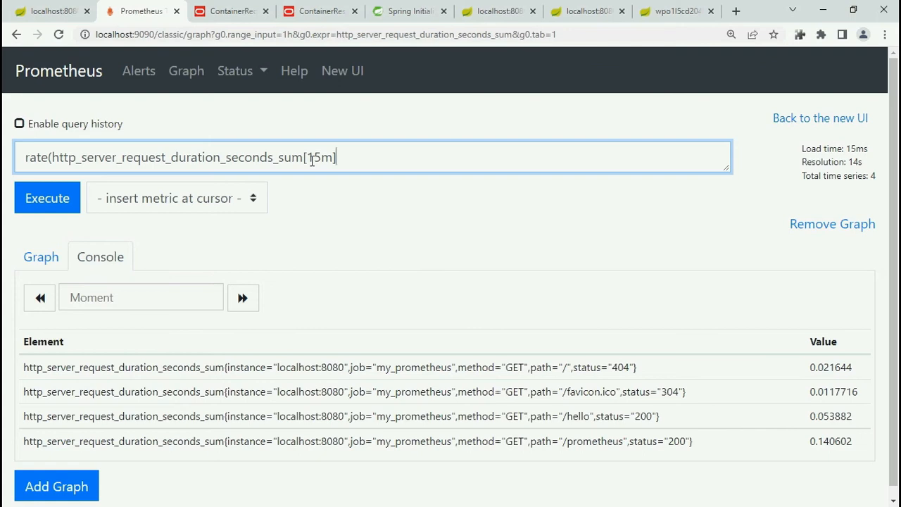
Step: Run rate(duration_seconds_sum[15m]) / rate(duration_seconds_count[15m]) for average latency per path
{"action": "left_click", "coordinate": [48, 197]}
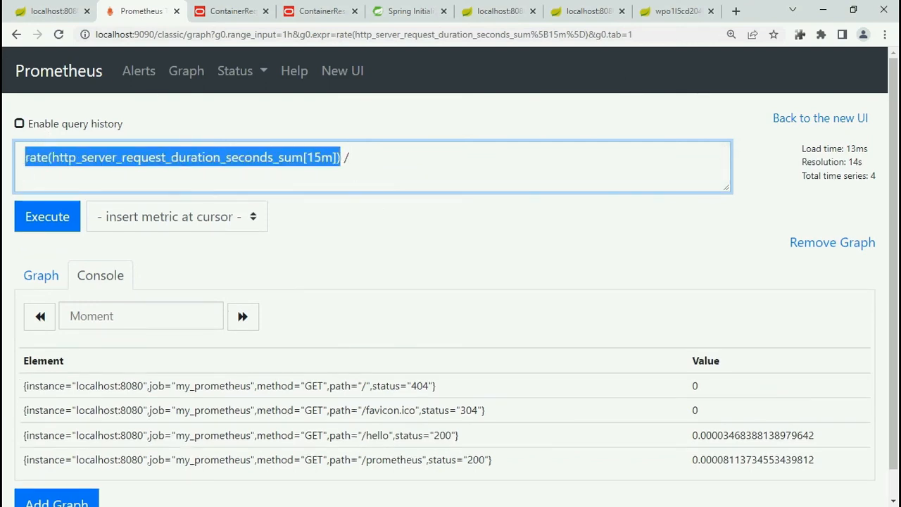
{"action": "type", "text": "rate(http_server_request_duration_seconds_sum[15m])"}
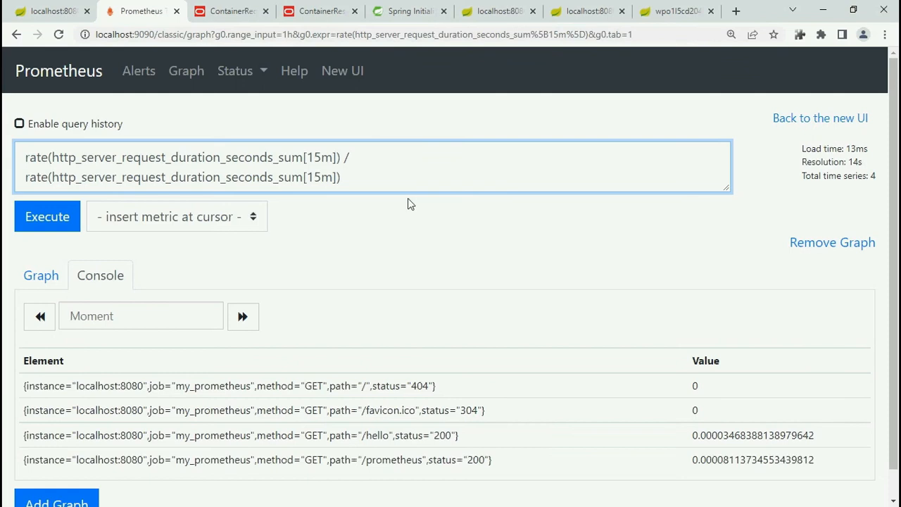
{"action": "double_click", "coordinate": [287, 177]}
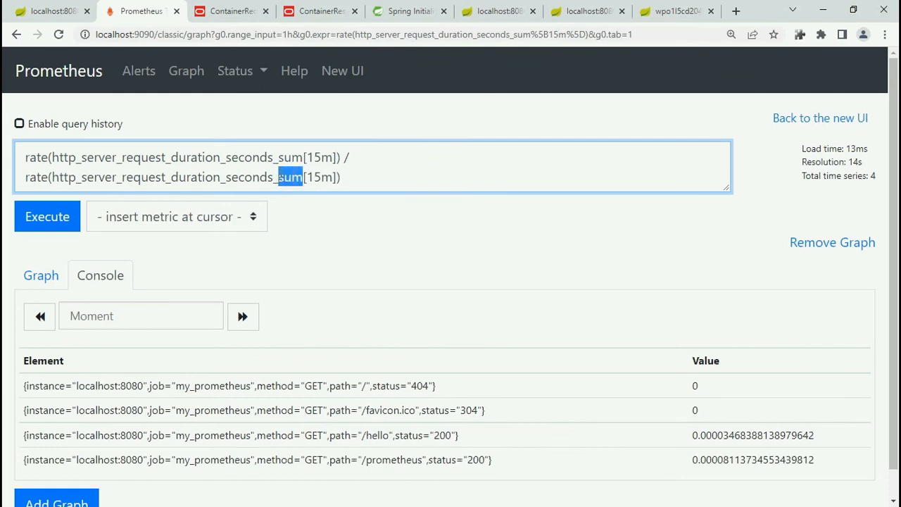
{"action": "type", "text": "count"}
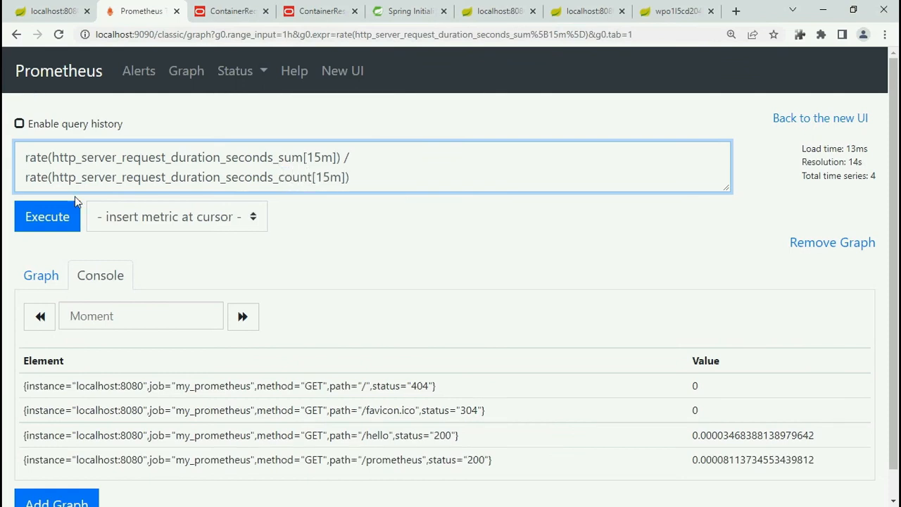
{"action": "left_click", "coordinate": [48, 217]}
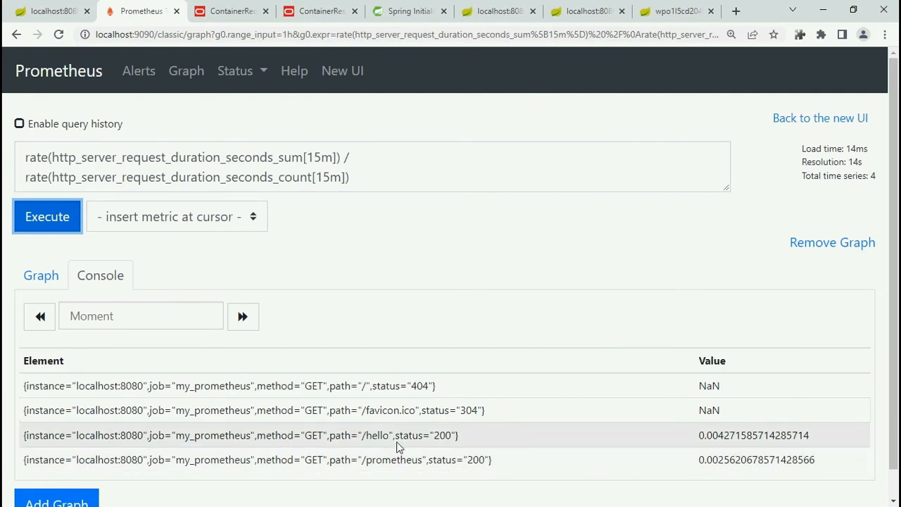
Step: Inspect the /hello average latency value ≈0.0043 in the results
{"action": "double_click", "coordinate": [732, 435]}
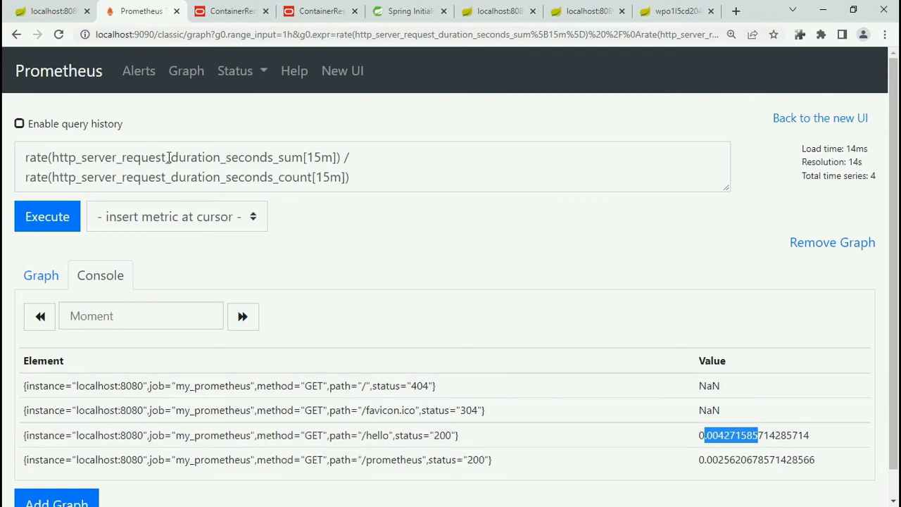
{"action": "double_click", "coordinate": [208, 158]}
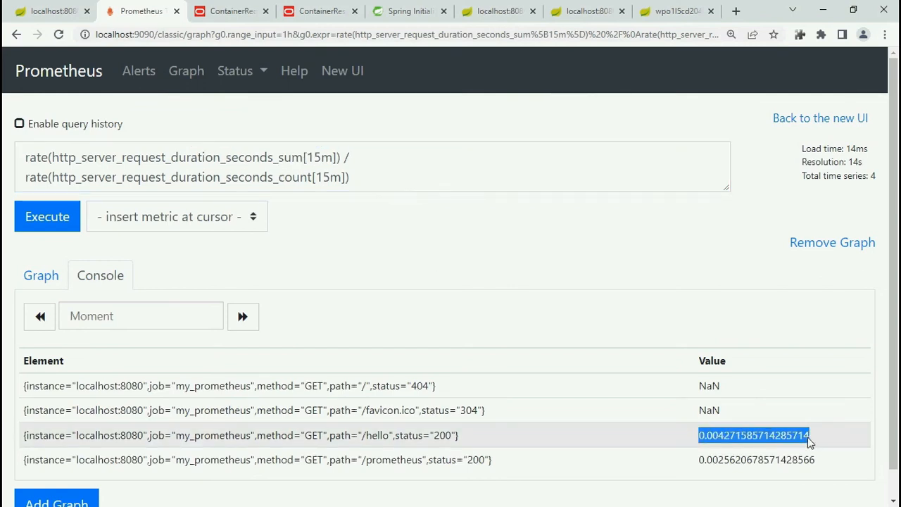
{"action": "mouse_move", "coordinate": [255, 135]}
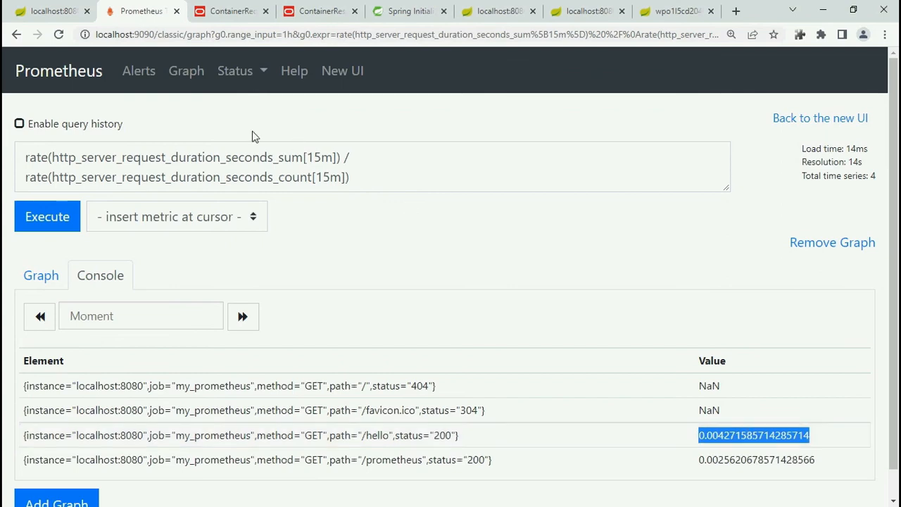
{"action": "mouse_move", "coordinate": [77, 146]}
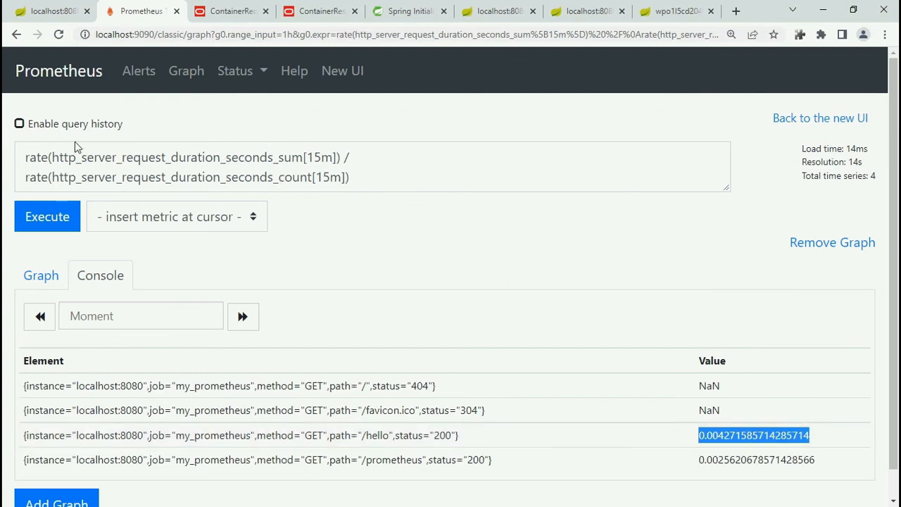
{"action": "left_click", "coordinate": [435, 180]}
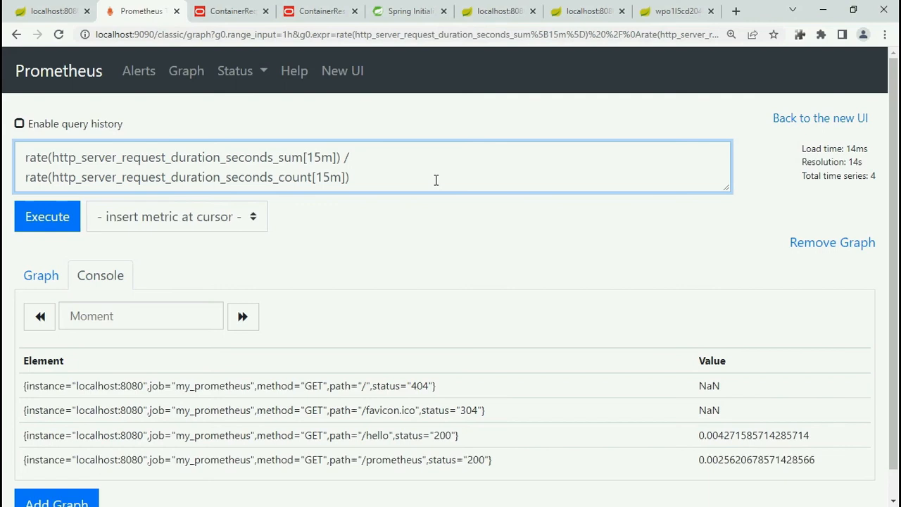
Step: Append a '> 10' threshold to the average latency query and execute it (no data)
{"action": "type", "text": ">"}
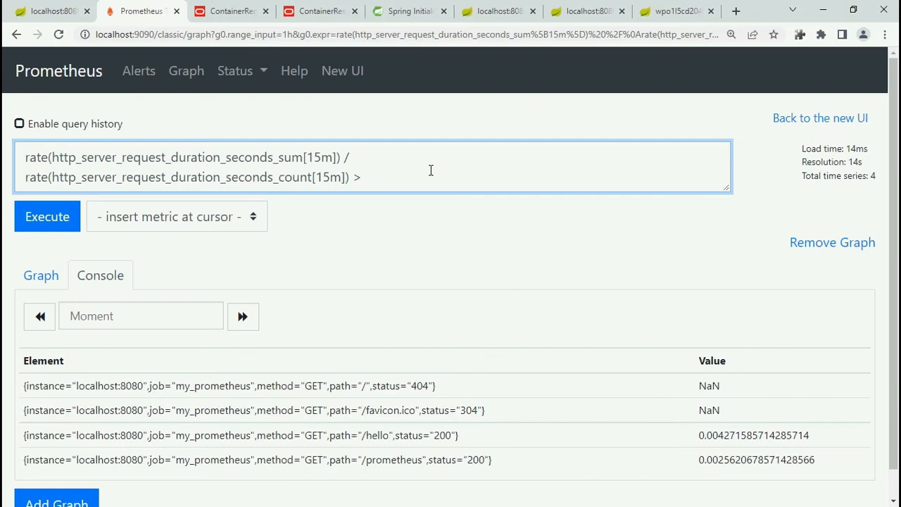
{"action": "type", "text": "10 se"}
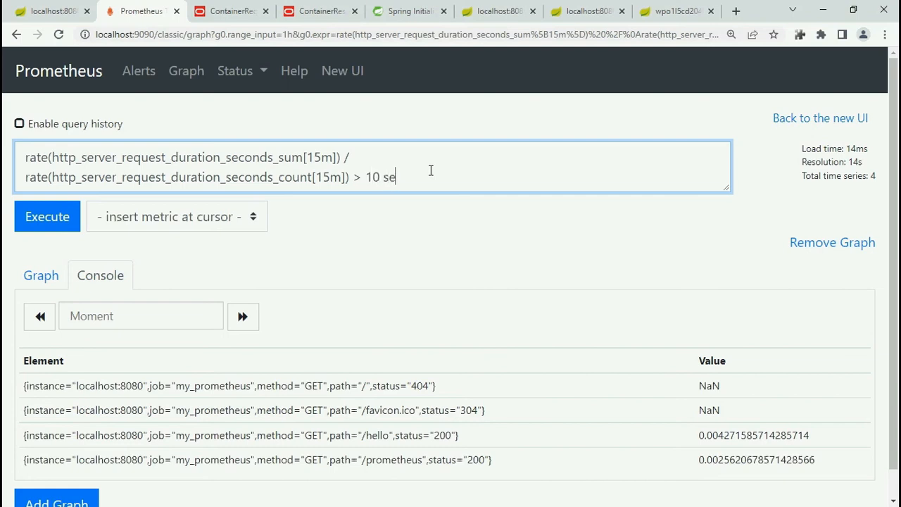
{"action": "key", "text": "Backspace"}
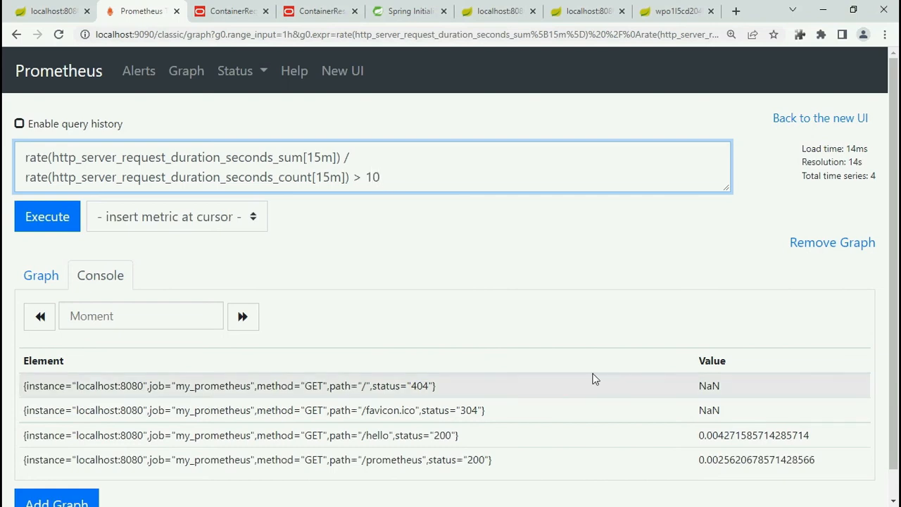
{"action": "left_click", "coordinate": [48, 217]}
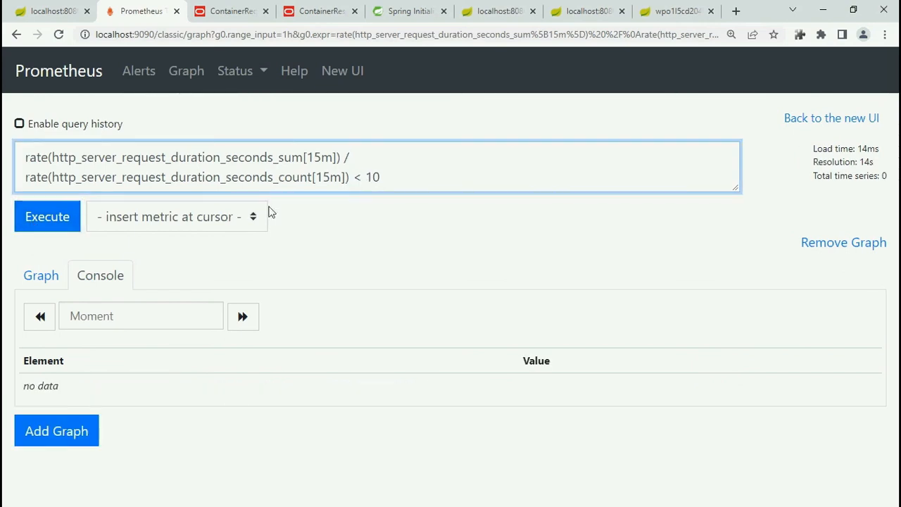
Step: Re-run with '< 10' so only the /hello and /prometheus series remain
{"action": "left_click", "coordinate": [48, 216]}
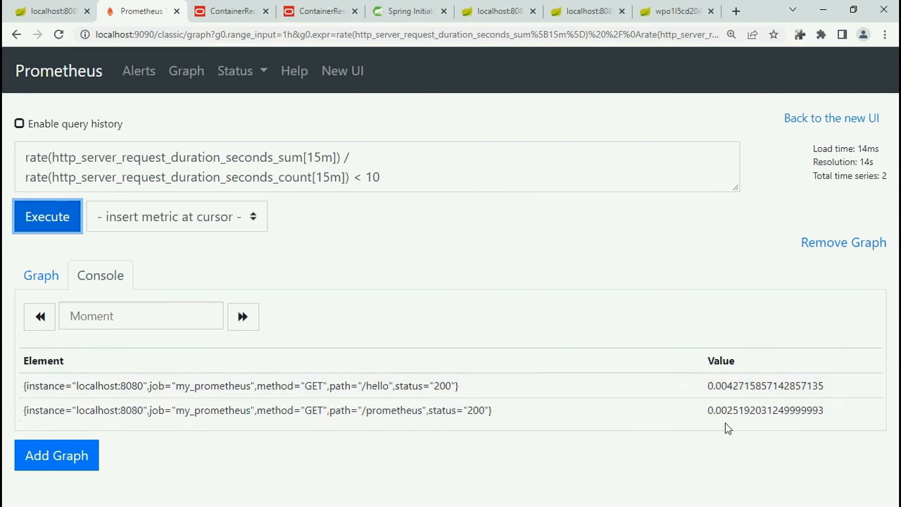
{"action": "mouse_move", "coordinate": [724, 269]}
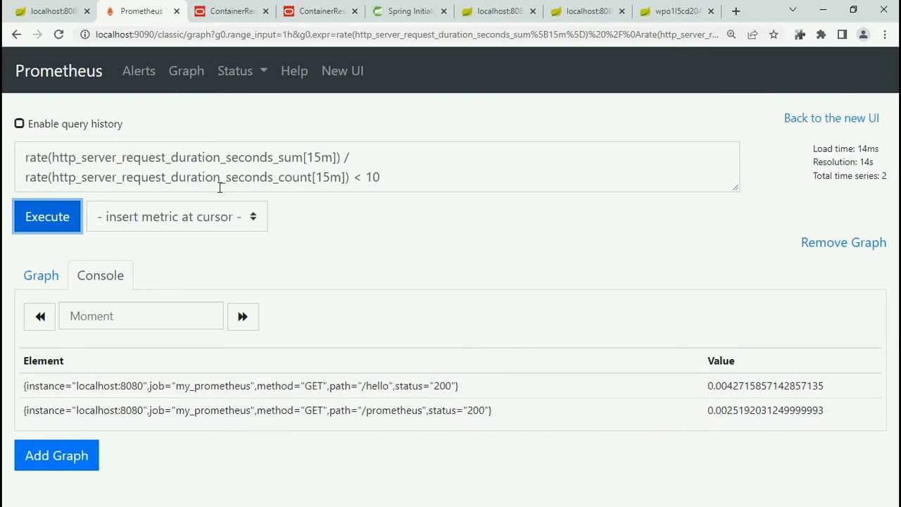
{"action": "double_click", "coordinate": [290, 158]}
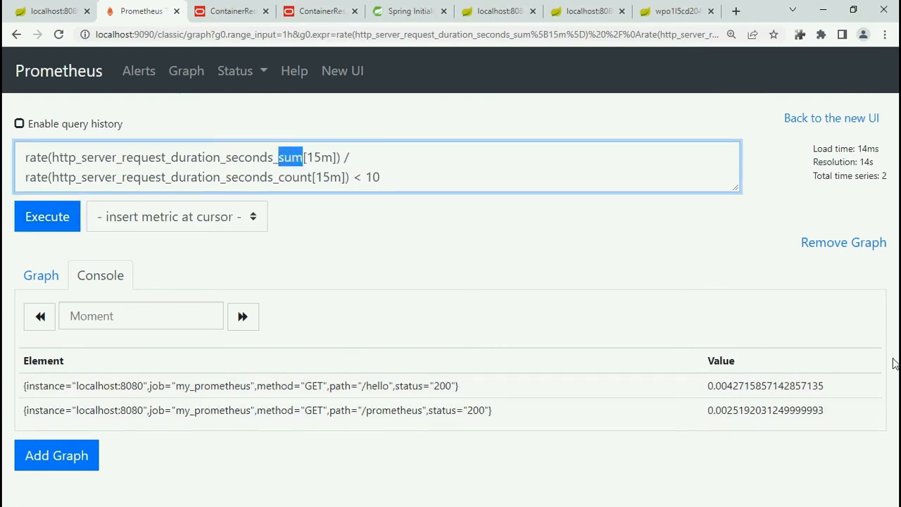
{"action": "mouse_move", "coordinate": [549, 214]}
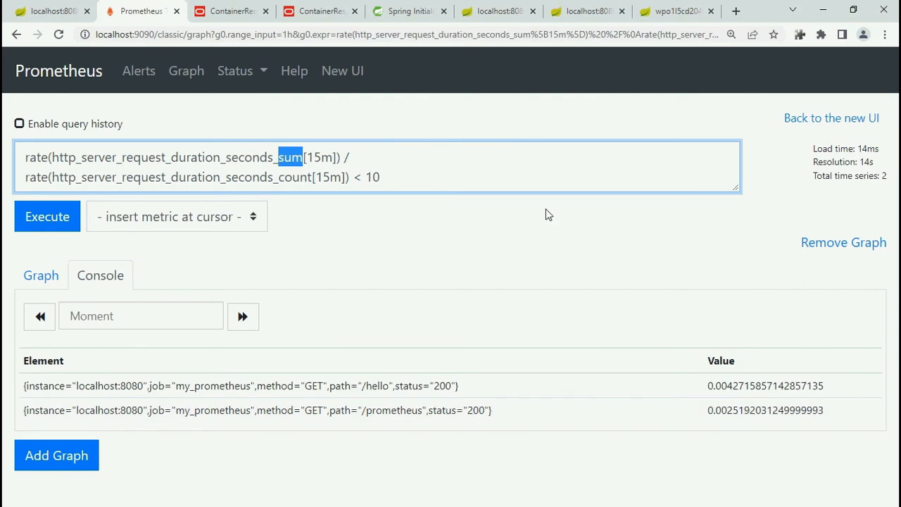